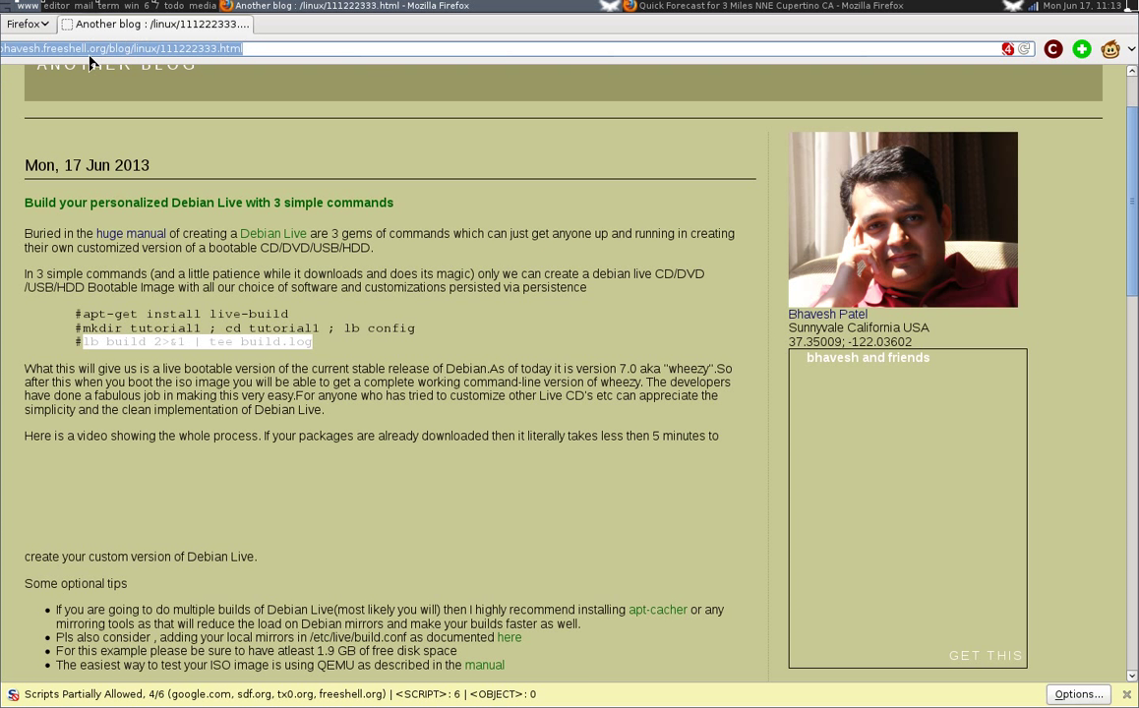
{"action": "mouse_move", "coordinate": [201, 121]}
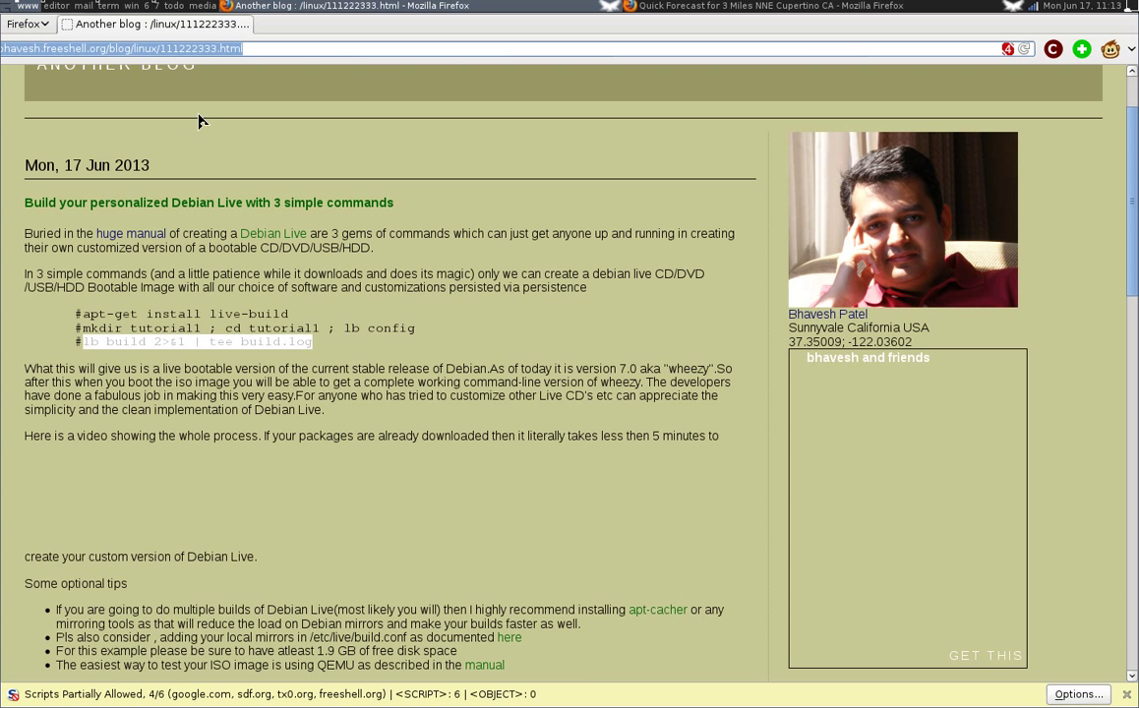
{"action": "mouse_move", "coordinate": [164, 175]}
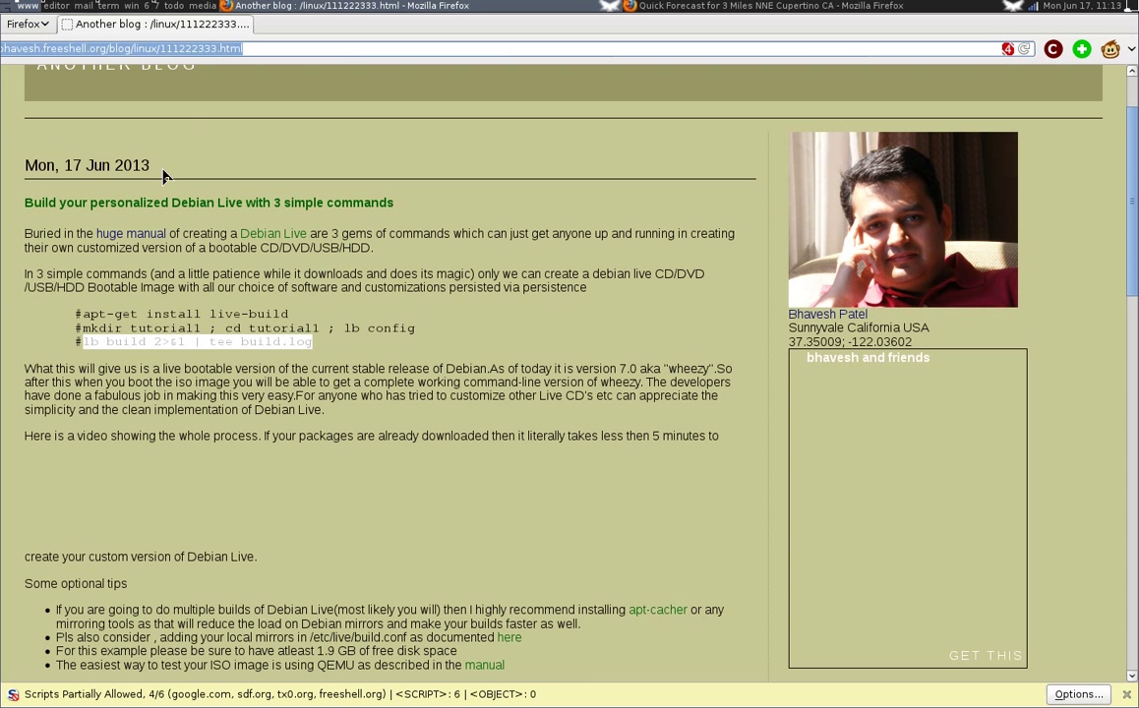
{"action": "mouse_move", "coordinate": [112, 458]}
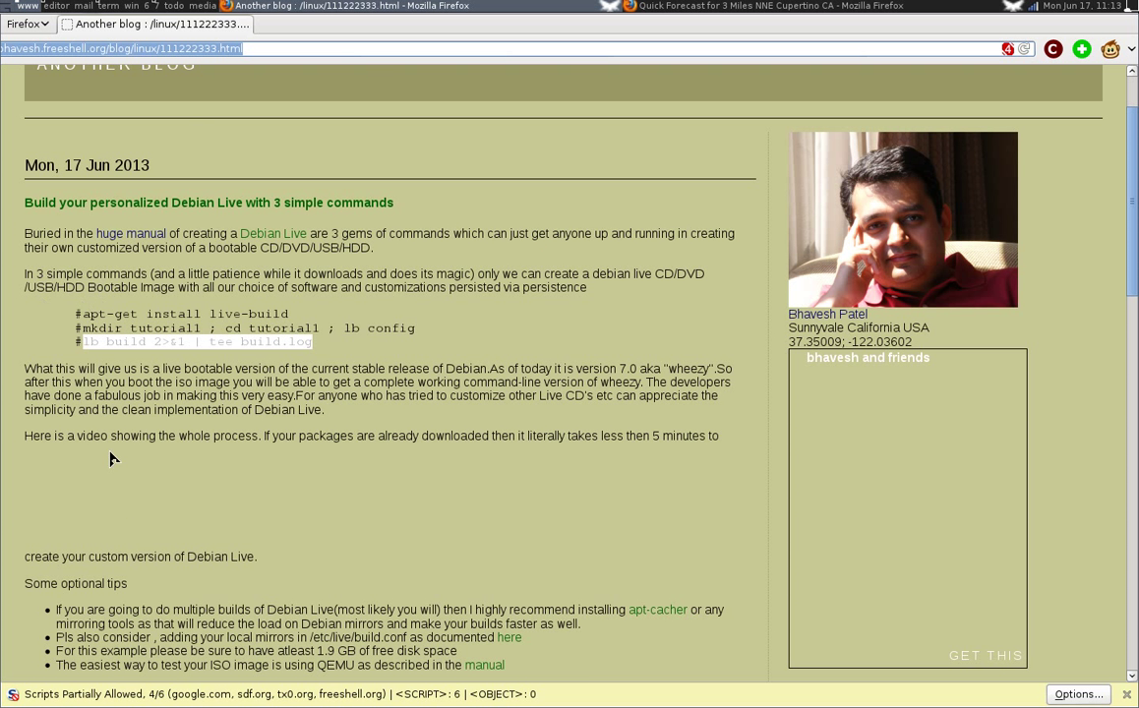
{"action": "mouse_move", "coordinate": [152, 507]}
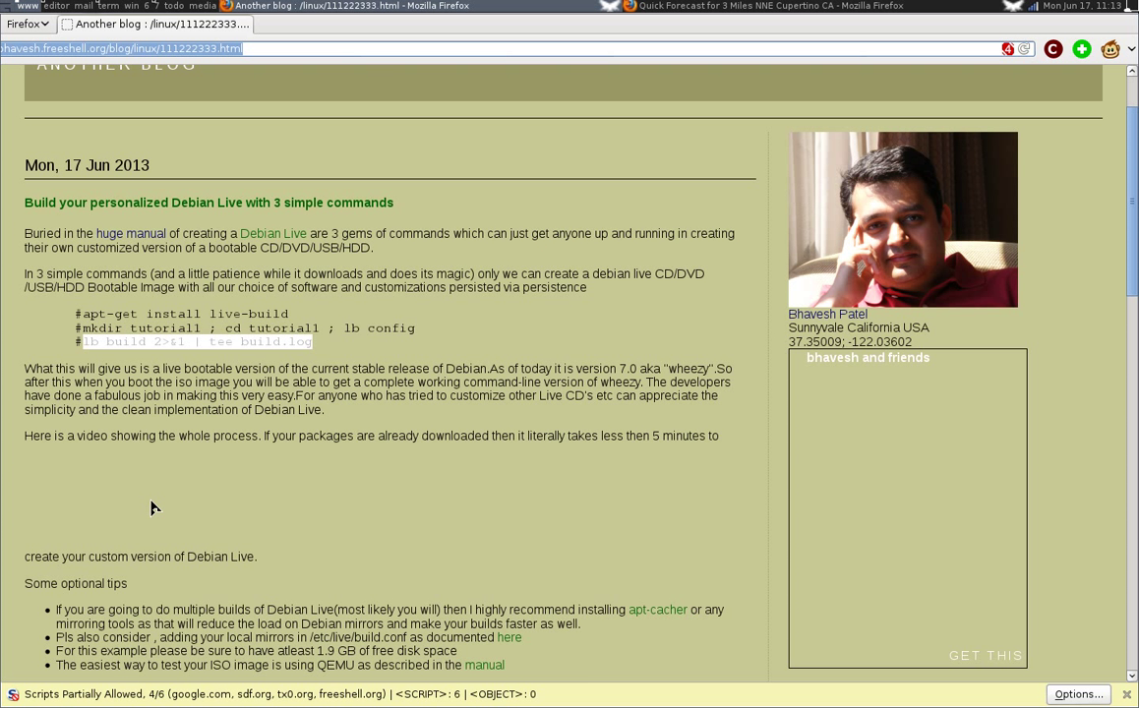
{"action": "mouse_move", "coordinate": [149, 501]}
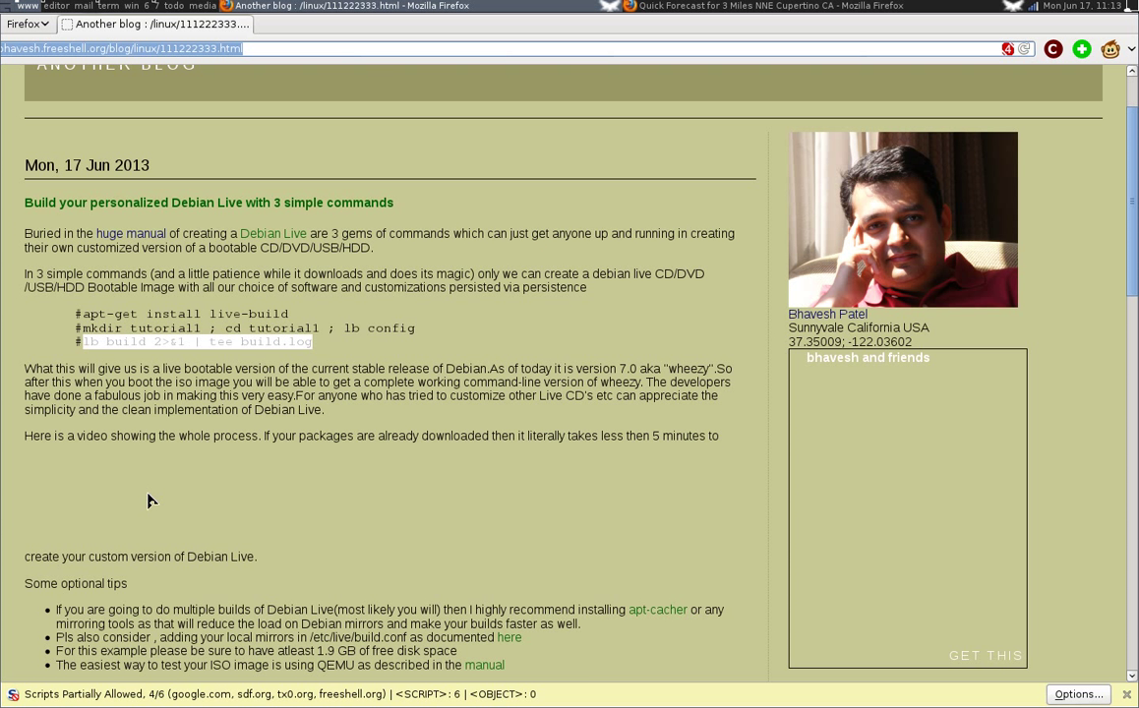
{"action": "mouse_move", "coordinate": [288, 322]}
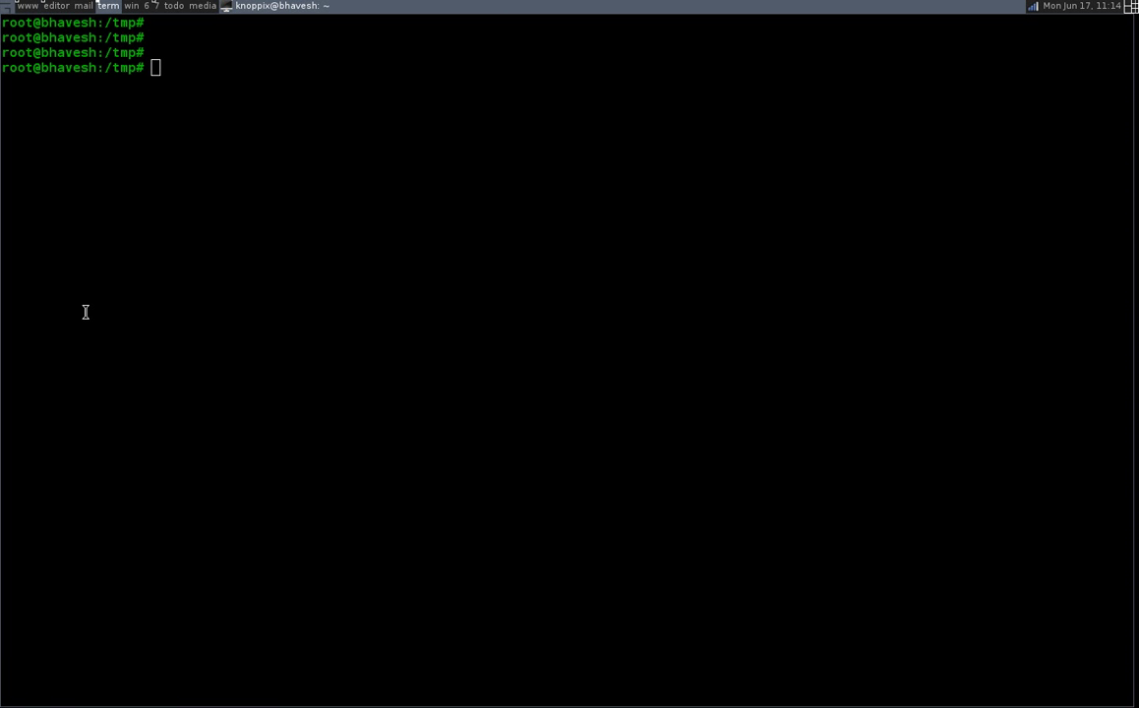
Step: Install live-build with apt-get, which reports it is already the newest version
{"action": "type", "text": "apt-get install live-build"}
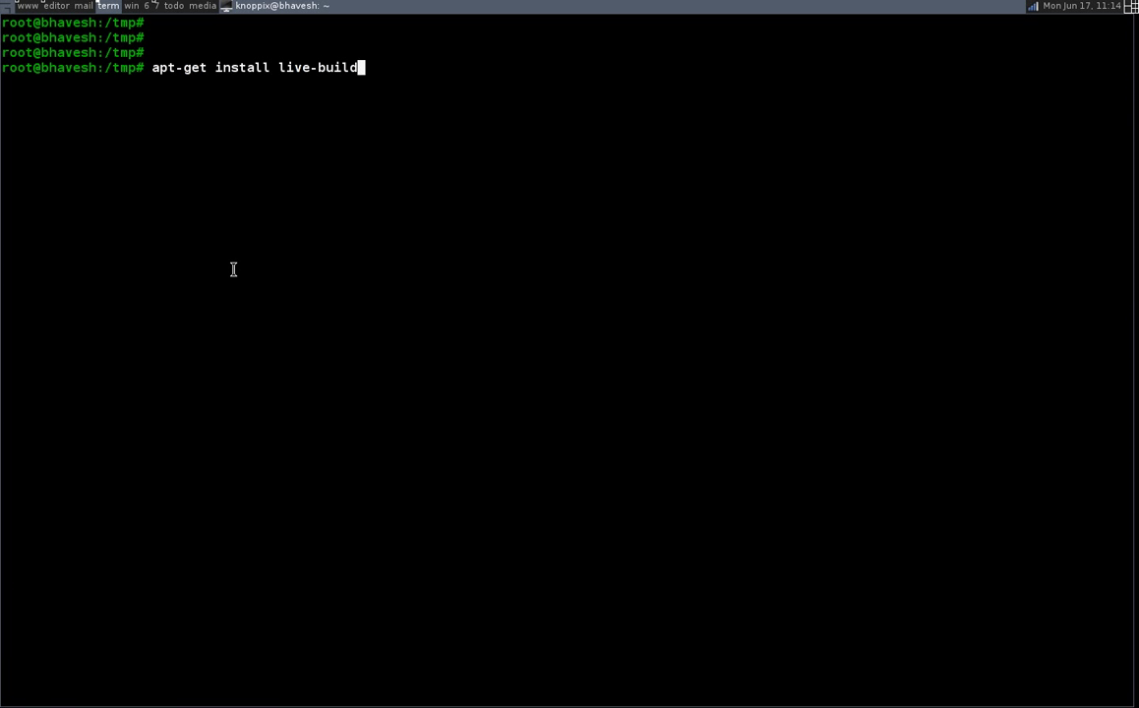
{"action": "key", "text": "Return"}
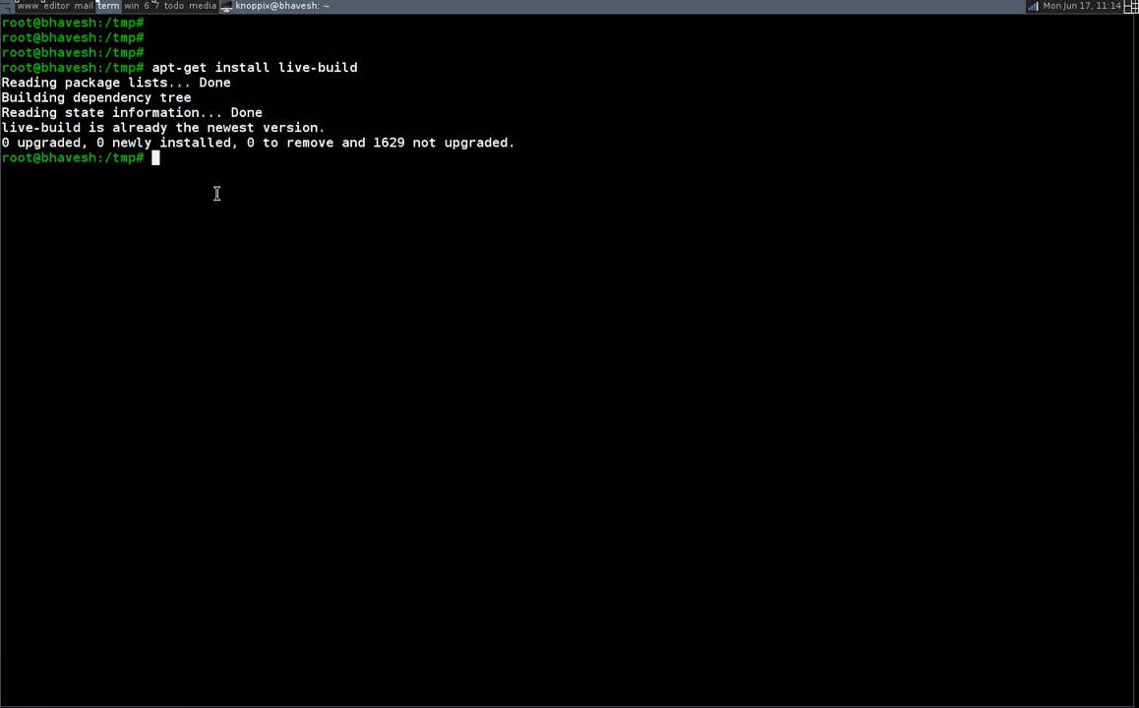
{"action": "mouse_move", "coordinate": [302, 61]}
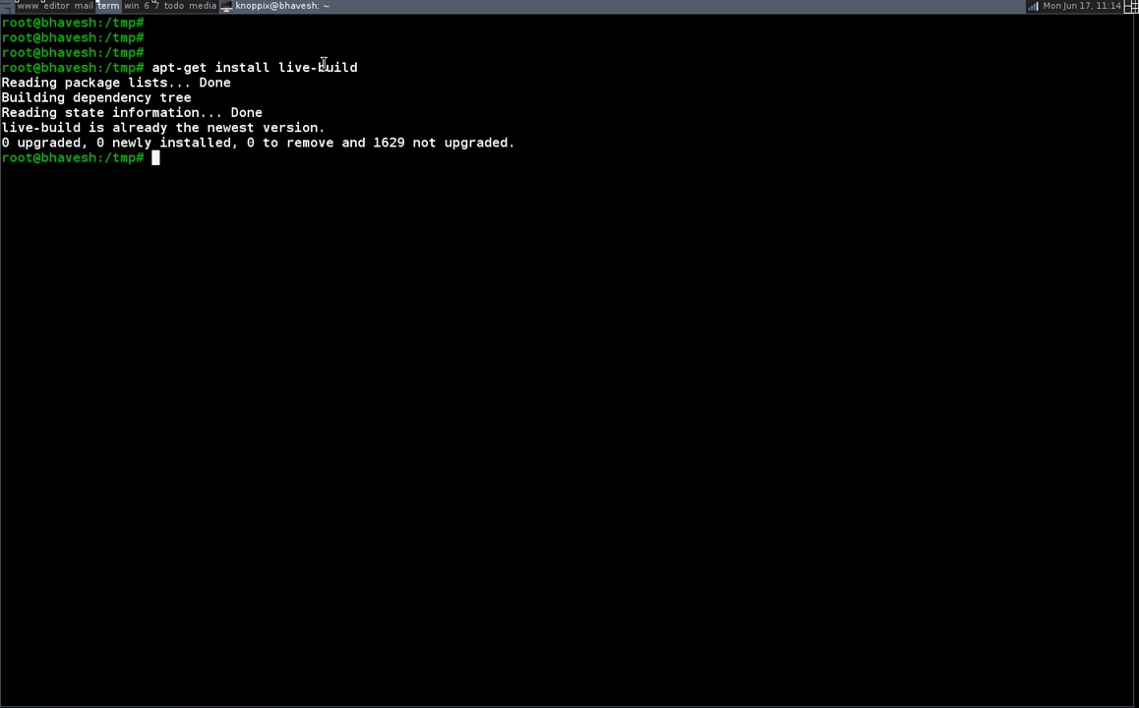
{"action": "mouse_move", "coordinate": [374, 65]}
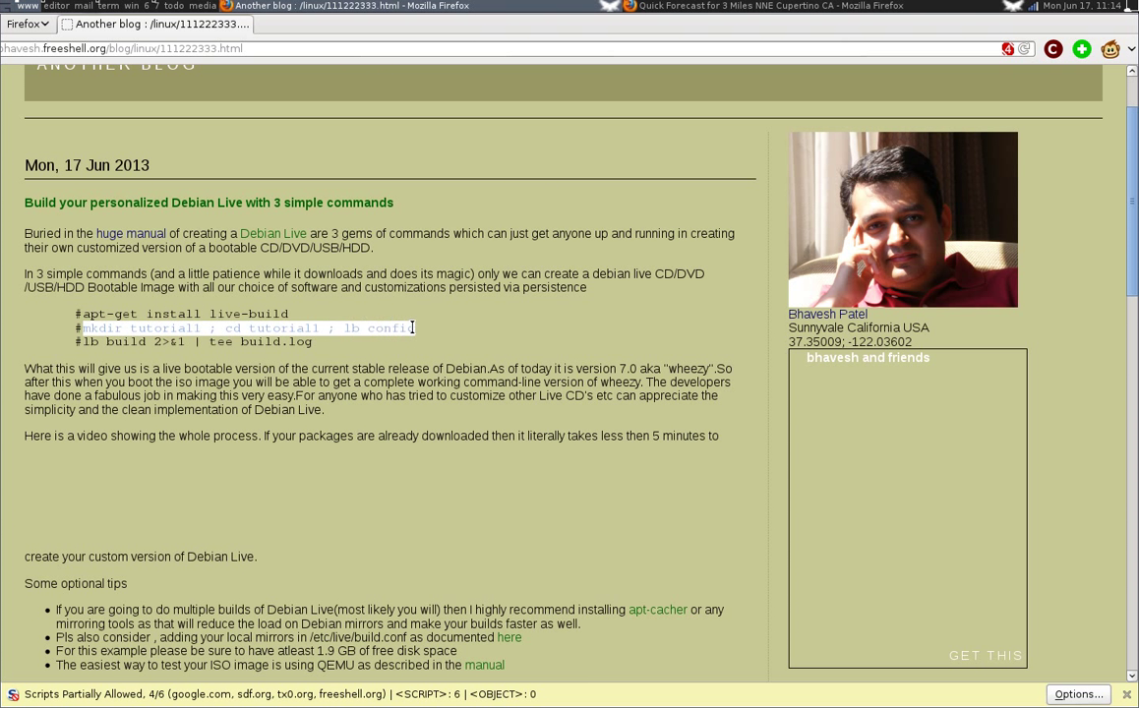
Step: Create the tutorial1 folder and generate a default config tree there with lb config
{"action": "left_click", "coordinate": [108, 6]}
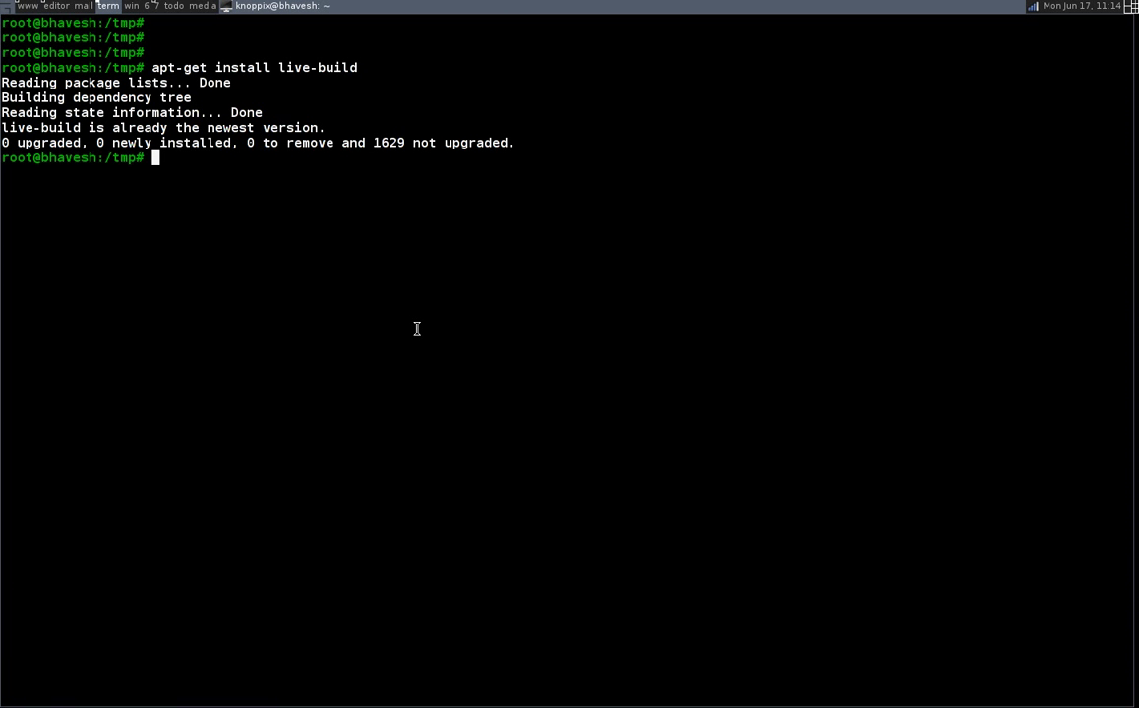
{"action": "type", "text": "mkdir tutorial1 ; cd tutorial1 ; lb config"}
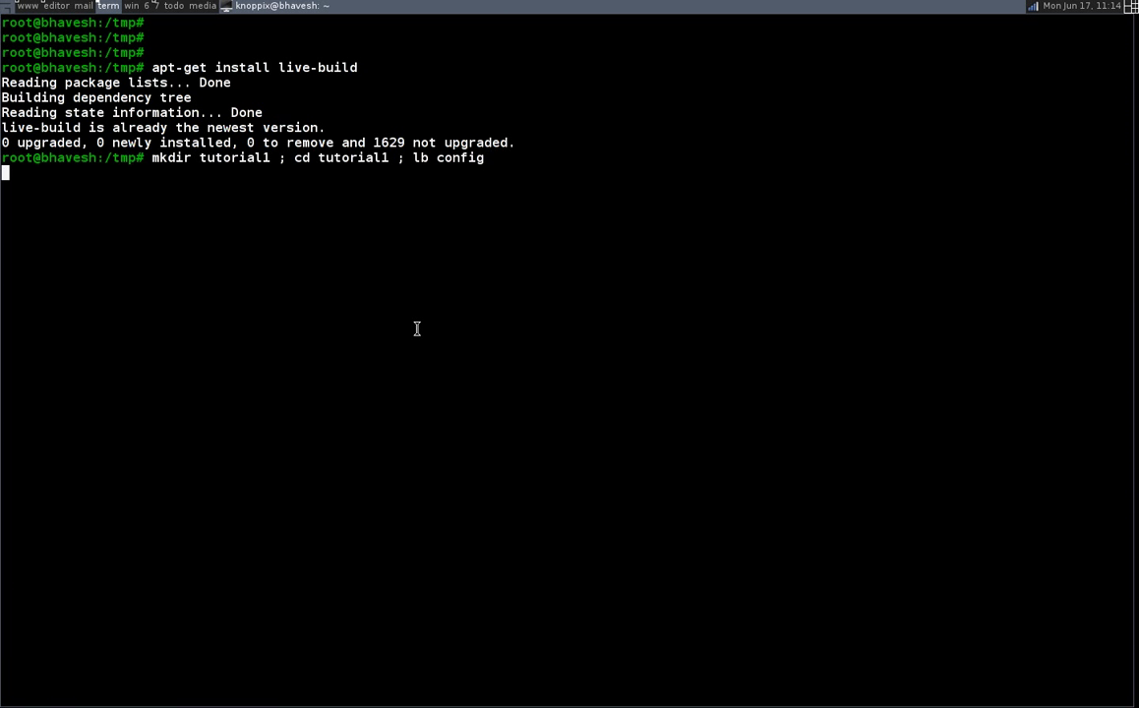
{"action": "key", "text": "Return"}
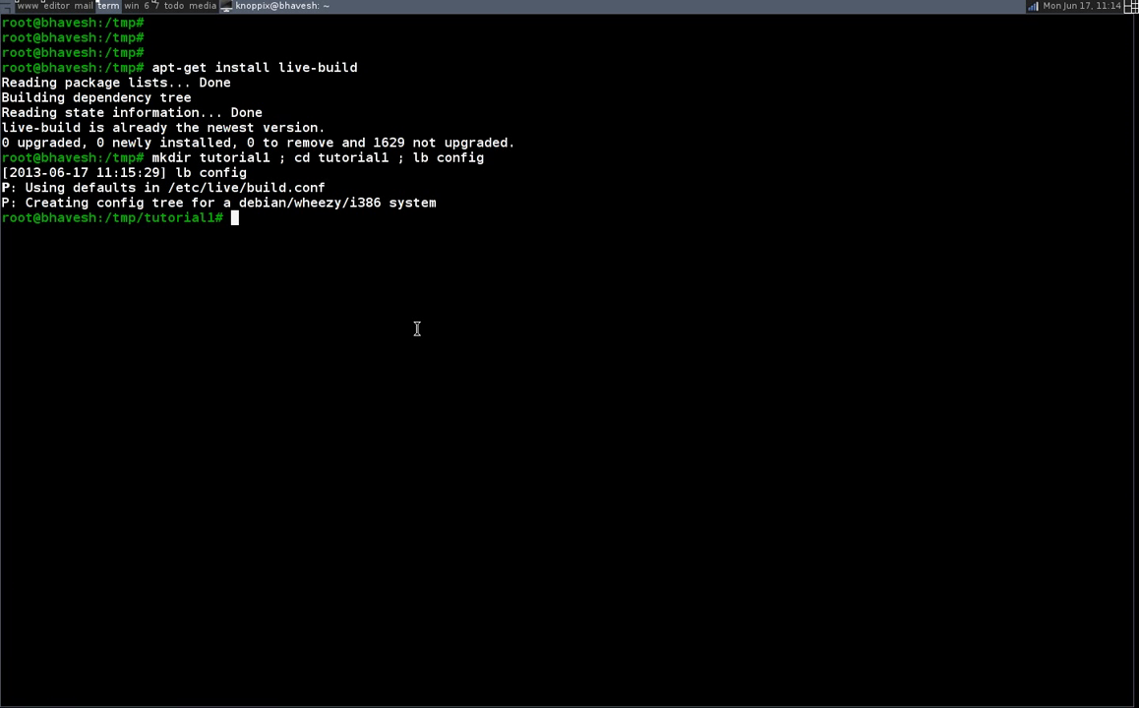
Step: Inspect the tutorial1 contents with ls -al and browse the config subfolder
{"action": "type", "text": "l"}
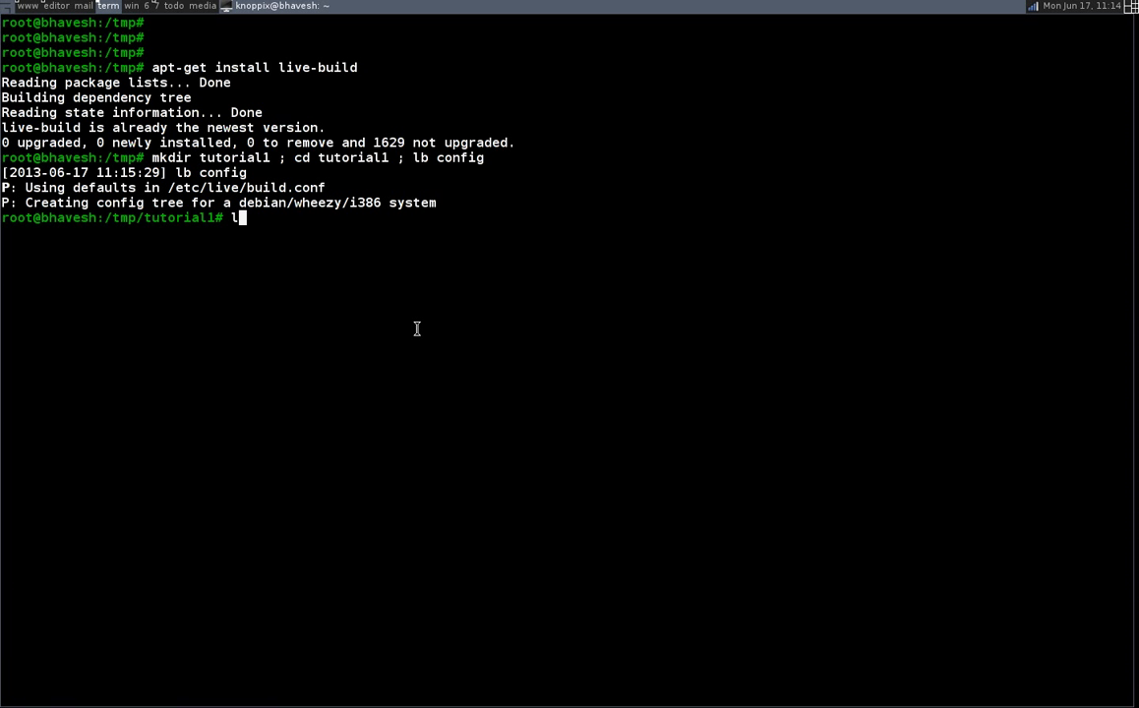
{"action": "type", "text": "s -al"}
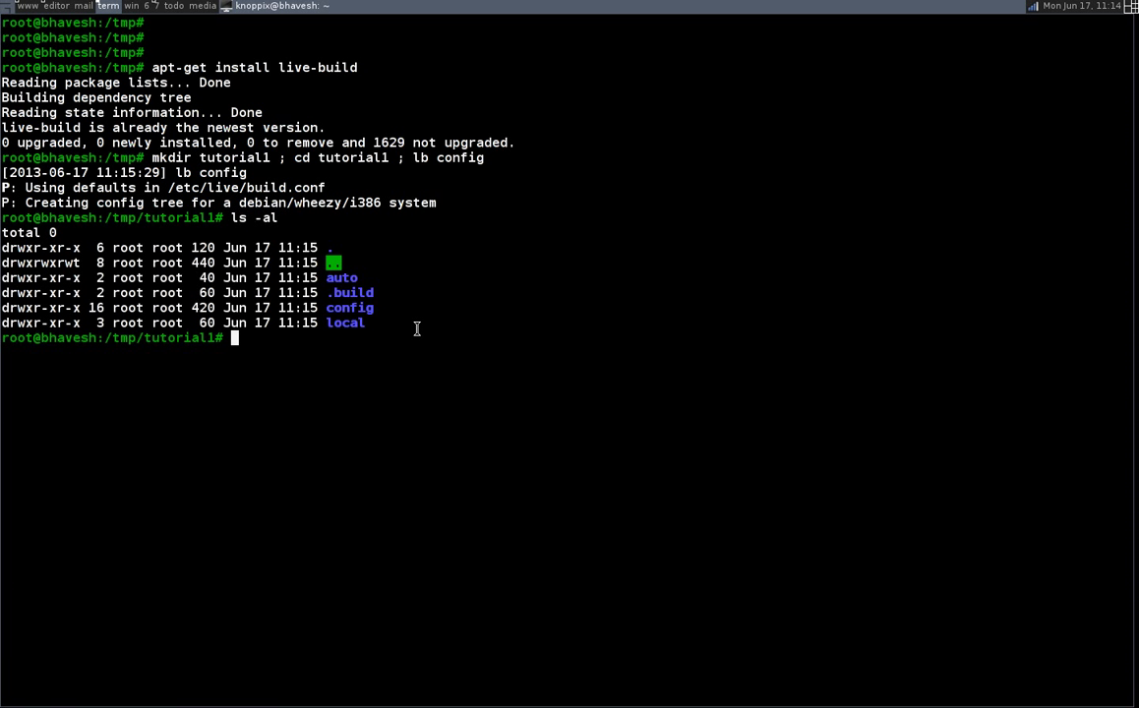
{"action": "type", "text": "cd config/"}
{"action": "type", "text": "vi binary"}
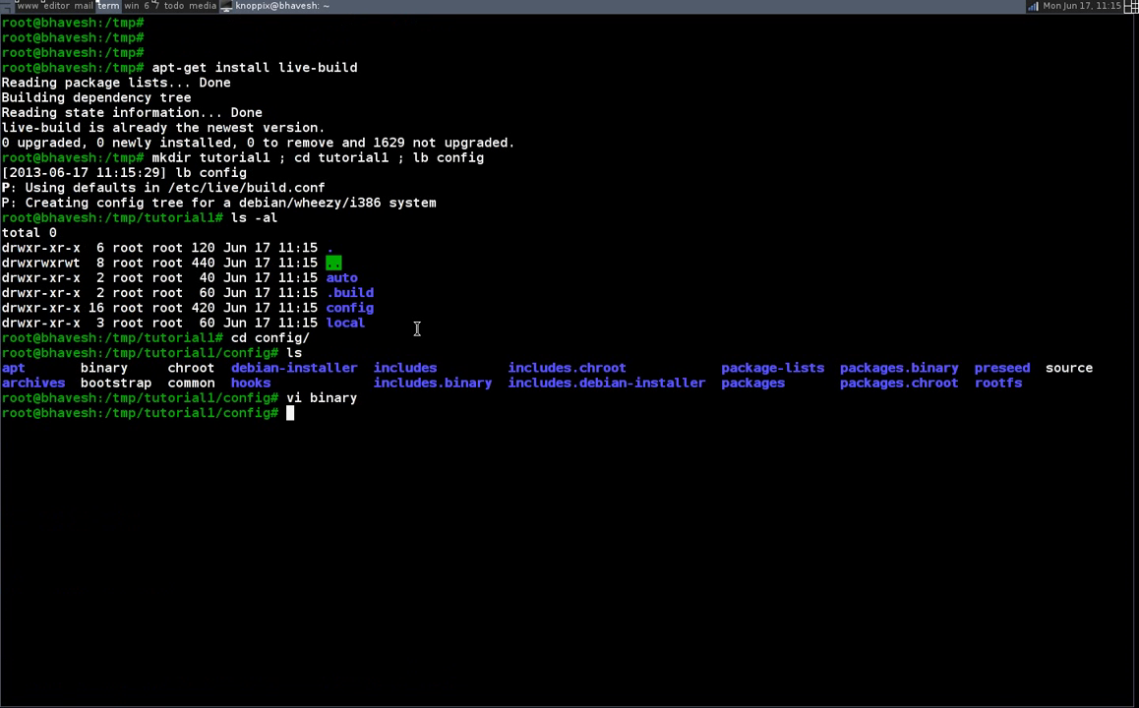
{"action": "type", "text": "cd .."}
{"action": "type", "text": "ls"}
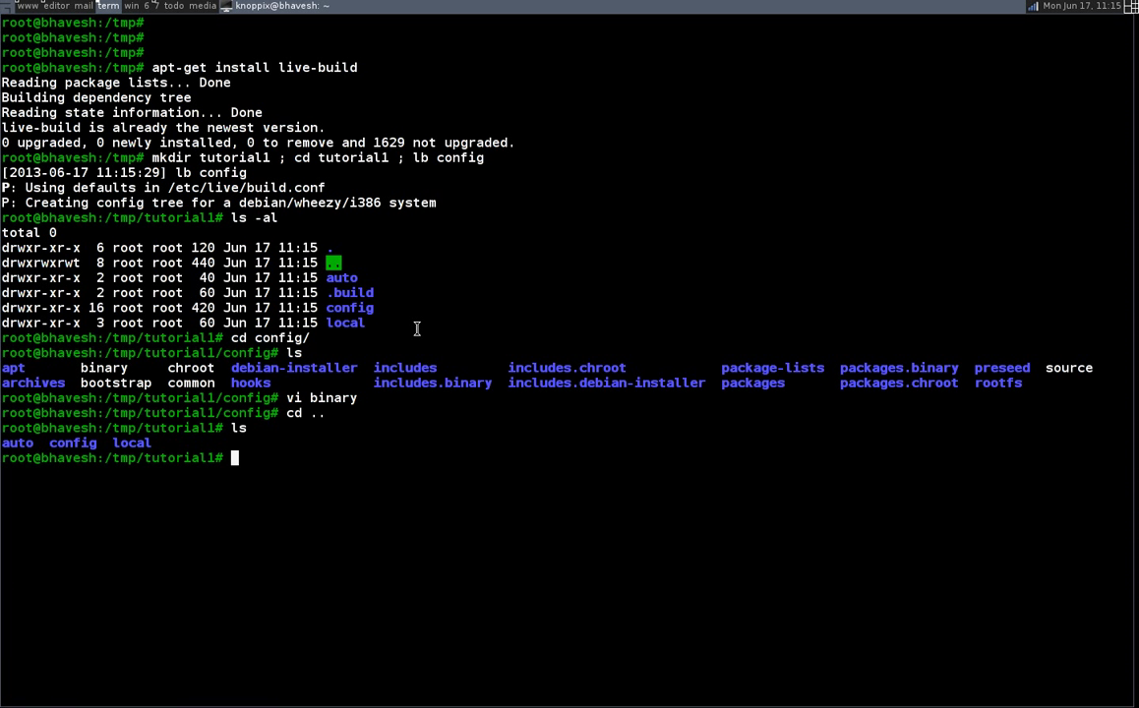
Step: Run df -h to check free space, showing about 2 GB free on /tmp
{"action": "type", "text": "d"}
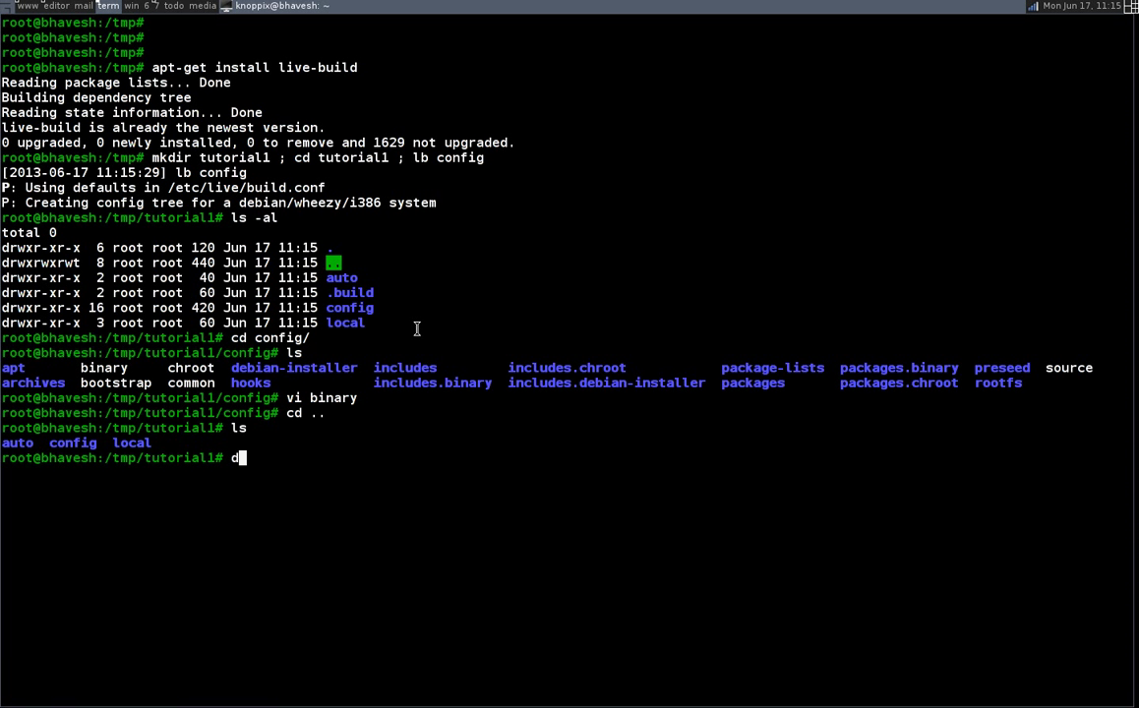
{"action": "type", "text": "df -h"}
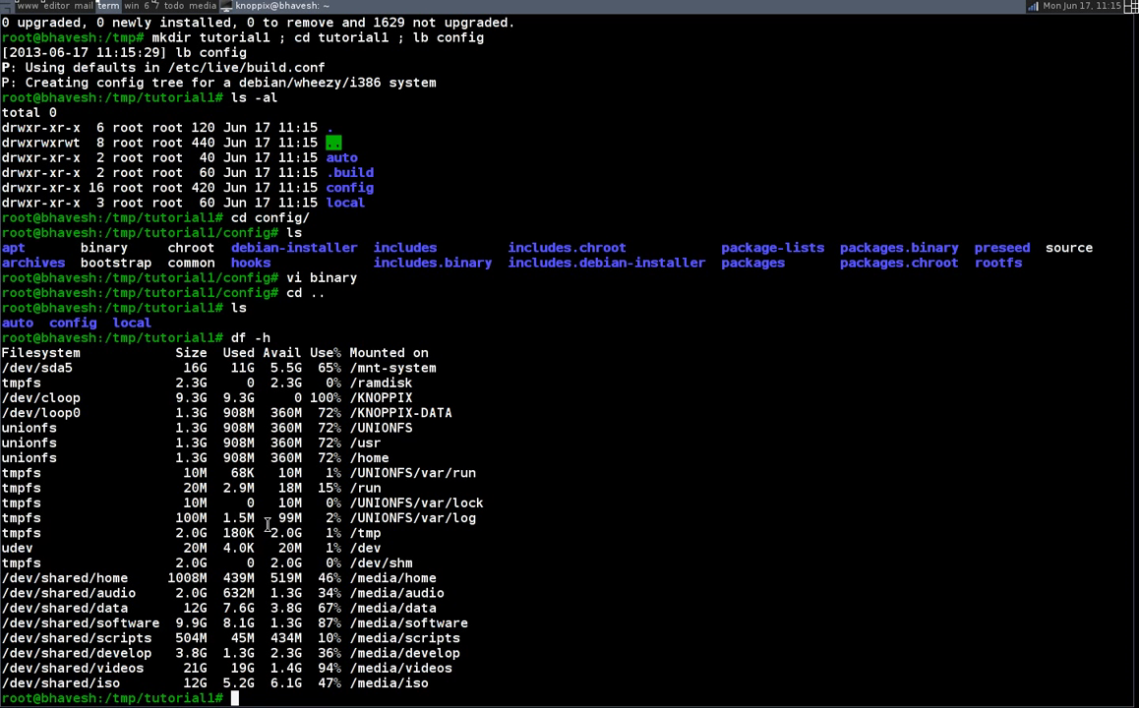
{"action": "mouse_move", "coordinate": [59, 228]}
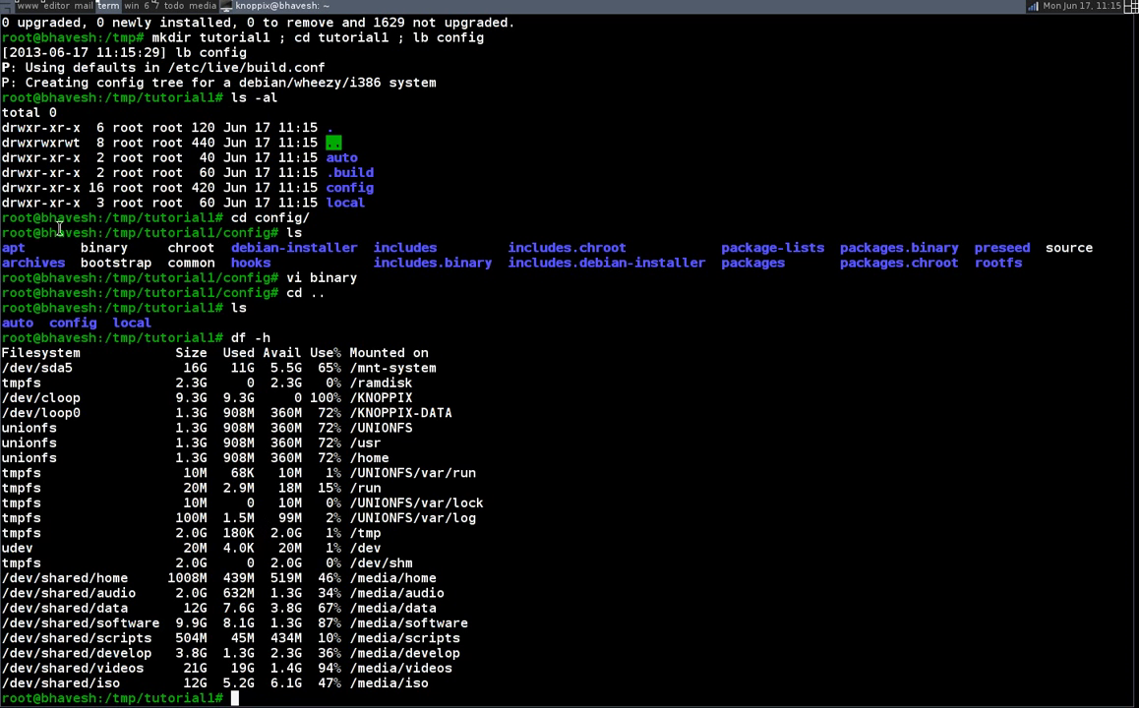
{"action": "left_click", "coordinate": [158, 6]}
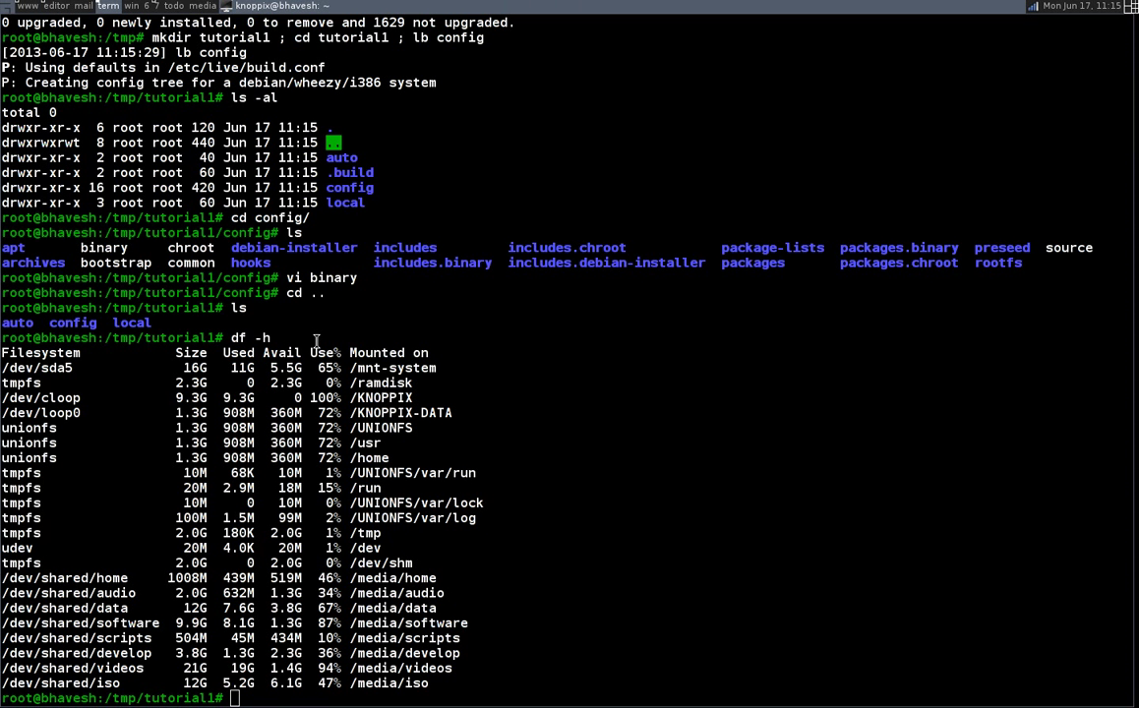
Step: Run lb build 2>&1 | tee build.log and watch bootstrapping start
{"action": "type", "text": "lb build 2>&1 | tee build.log"}
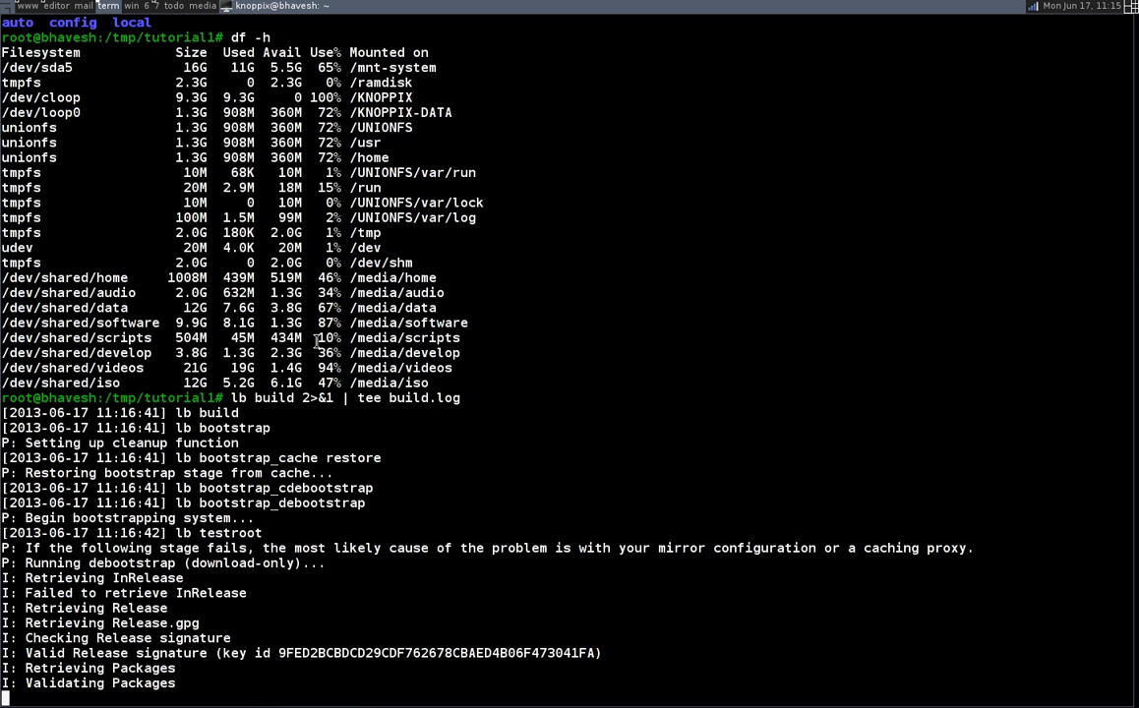
{"action": "scroll", "scroll_direction": "down", "scroll_amount": 3}
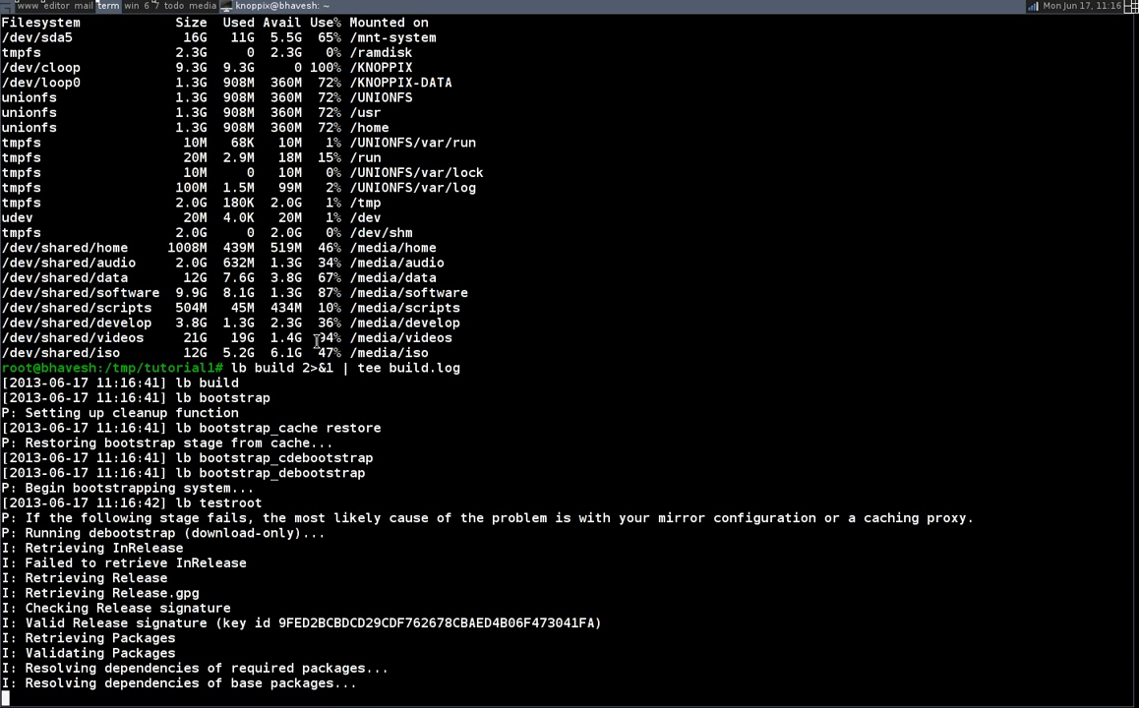
Step: Follow the build output as base packages download, validate, and debootstrap begins
{"action": "scroll", "scroll_direction": "down", "scroll_amount": 3}
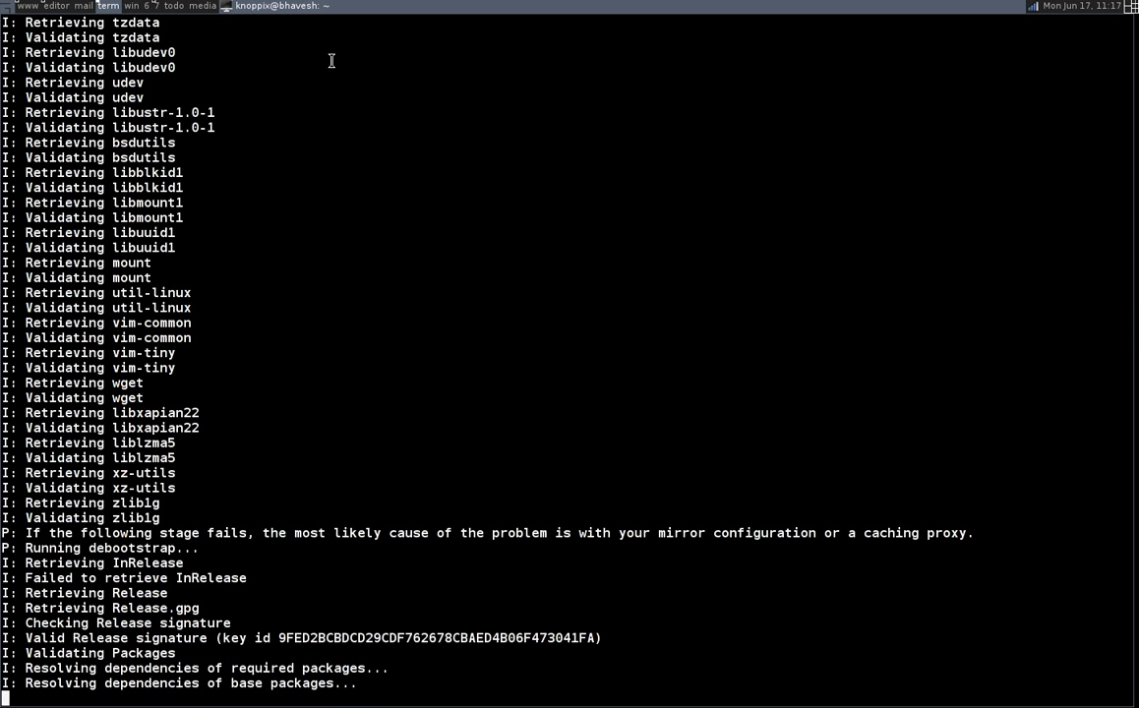
{"action": "mouse_move", "coordinate": [206, 365]}
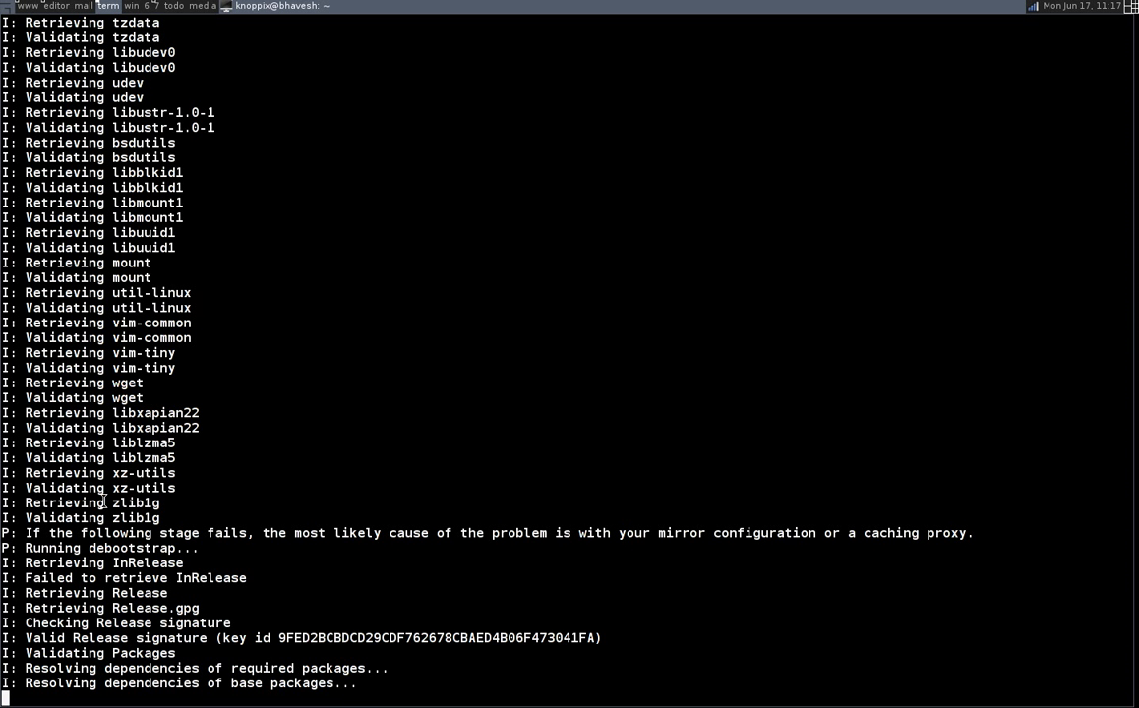
{"action": "mouse_move", "coordinate": [191, 567]}
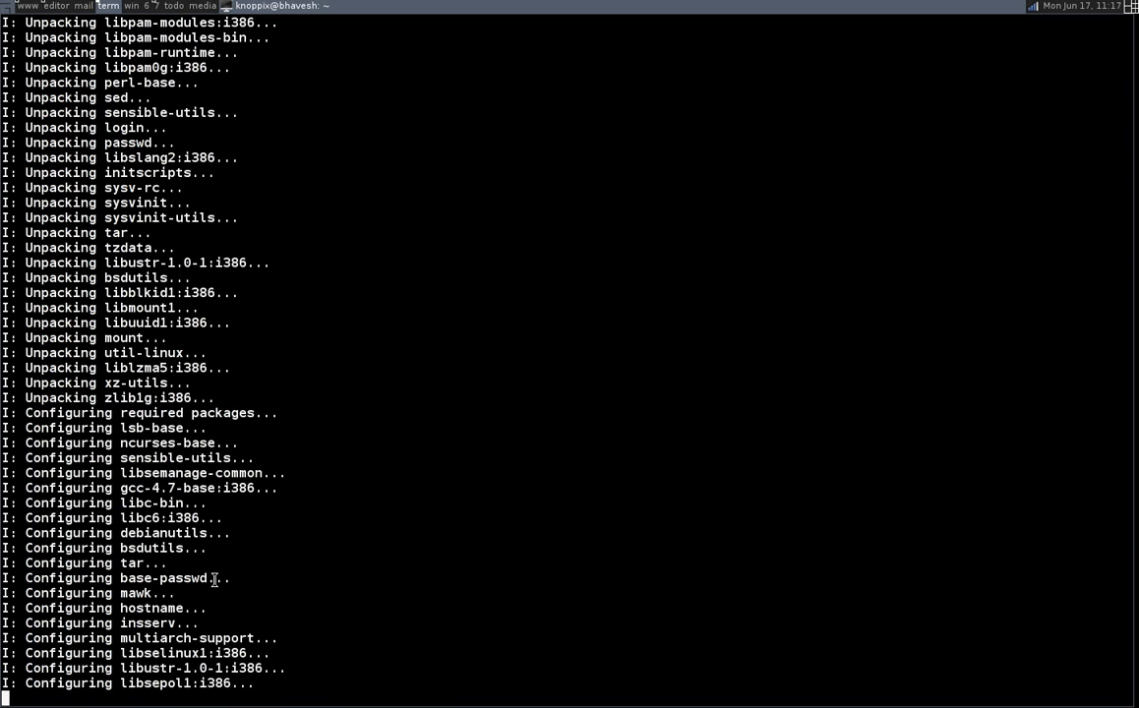
Step: Follow the output as kernel, live-boot and live-config packages install and initramfs regenerates
{"action": "scroll", "scroll_direction": "down", "scroll_amount": 3}
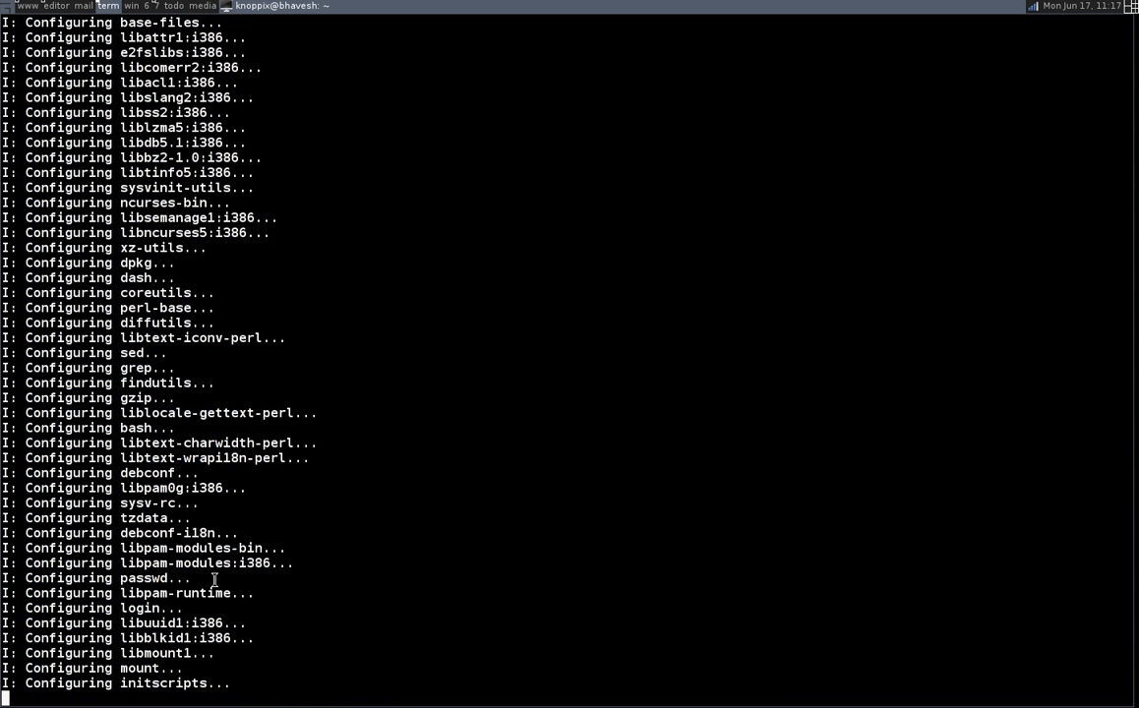
{"action": "scroll", "scroll_direction": "down", "scroll_amount": 3}
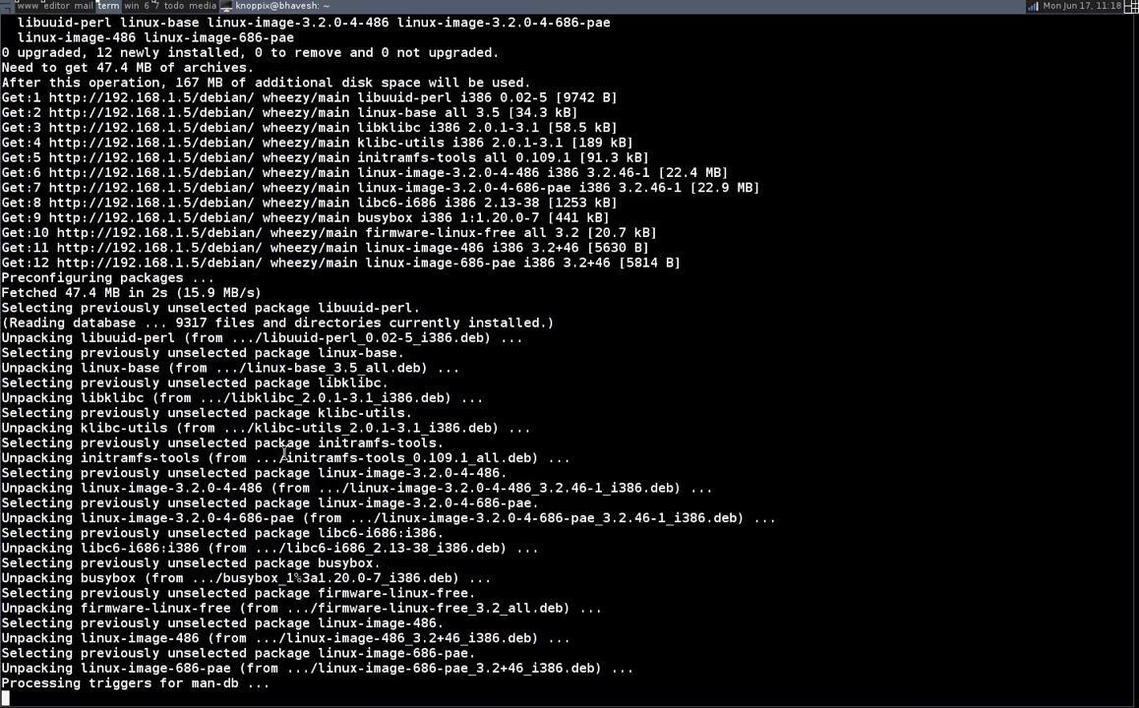
{"action": "scroll", "scroll_direction": "down", "scroll_amount": 3}
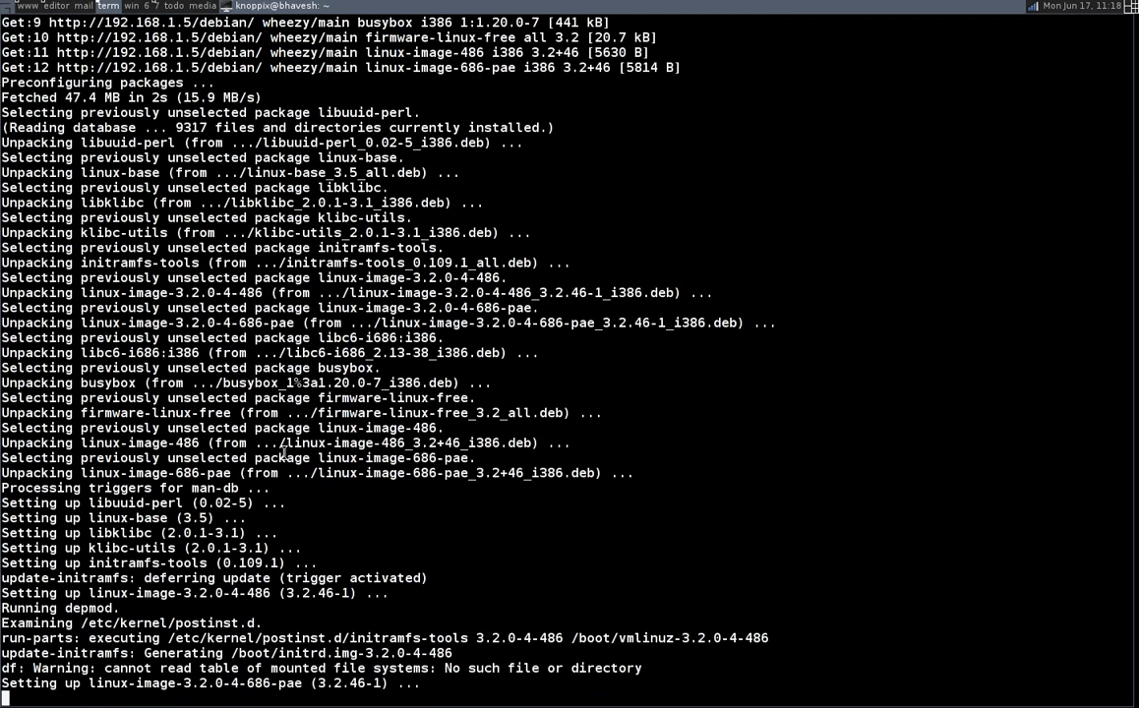
{"action": "scroll", "scroll_direction": "down", "scroll_amount": 3}
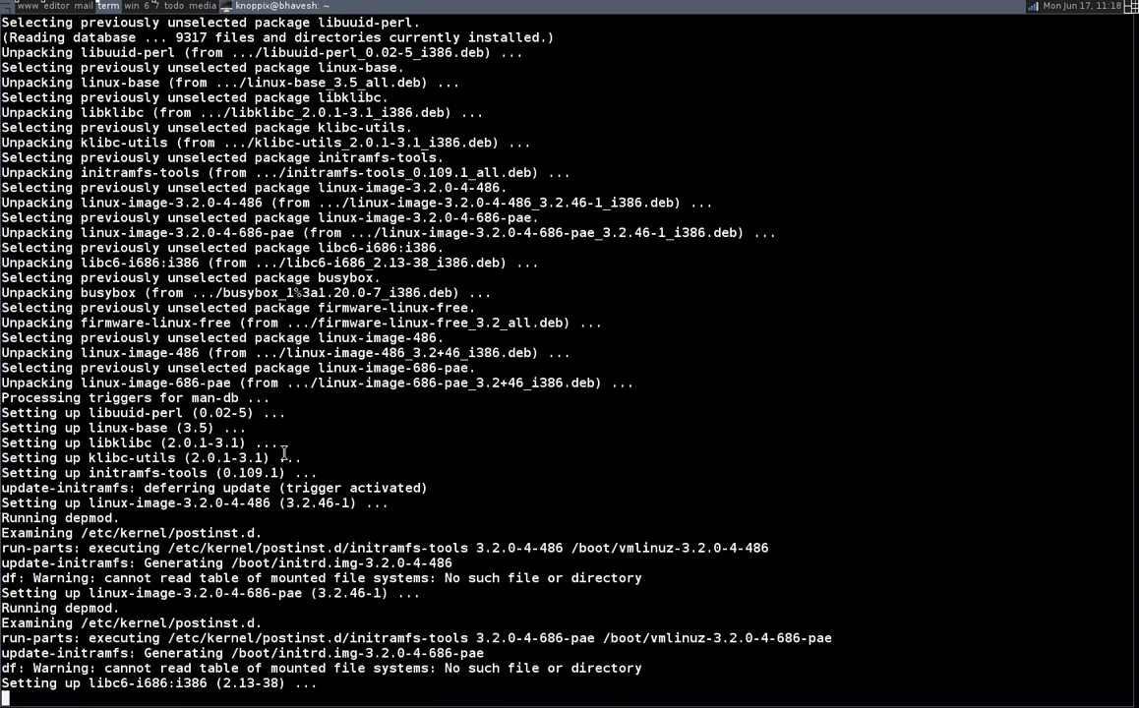
{"action": "scroll", "scroll_direction": "down", "scroll_amount": 3}
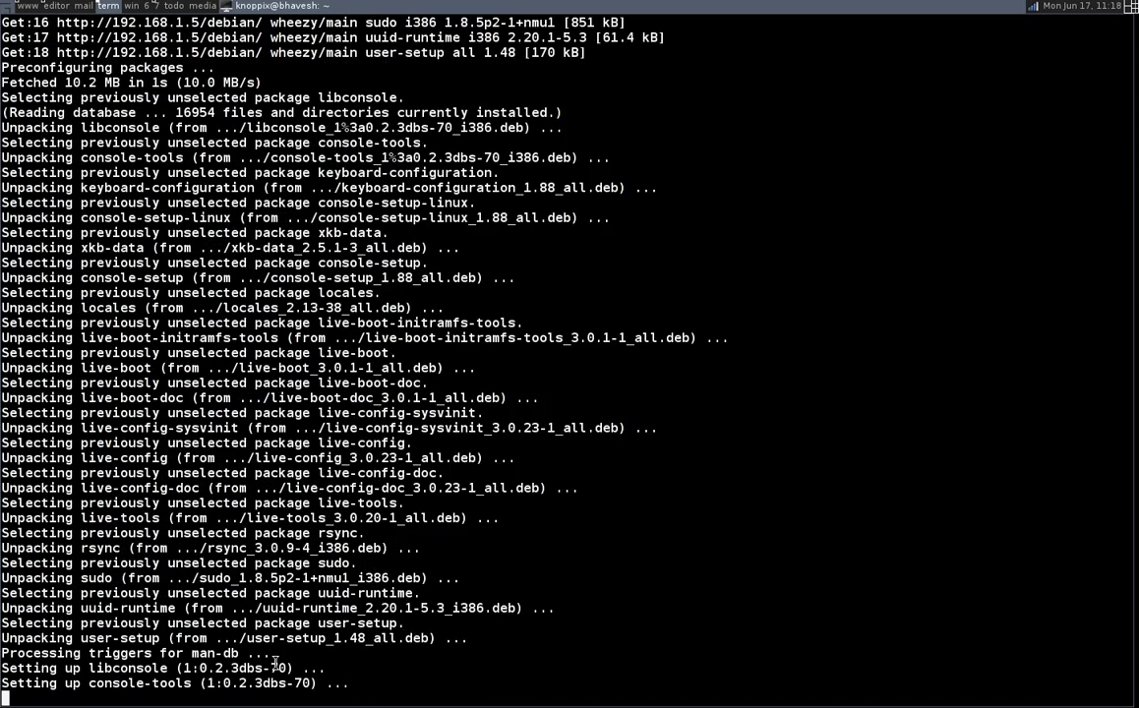
{"action": "scroll", "scroll_direction": "down", "scroll_amount": 3}
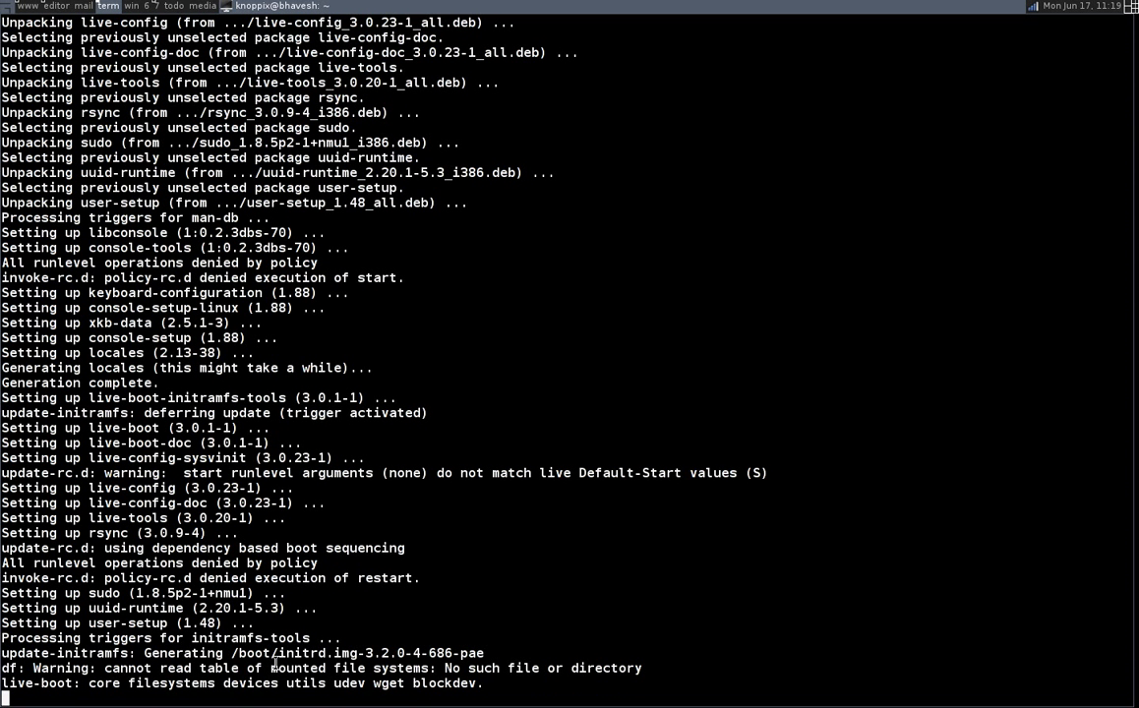
{"action": "scroll", "scroll_direction": "down", "scroll_amount": 3}
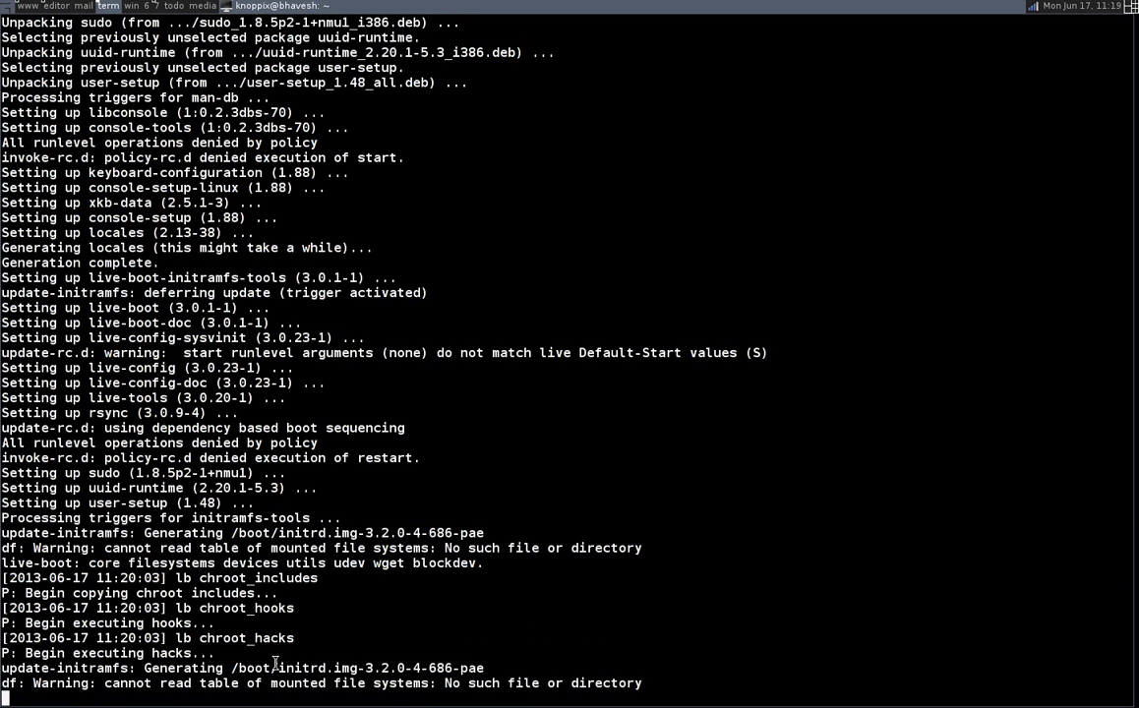
{"action": "scroll", "scroll_direction": "down", "scroll_amount": 3}
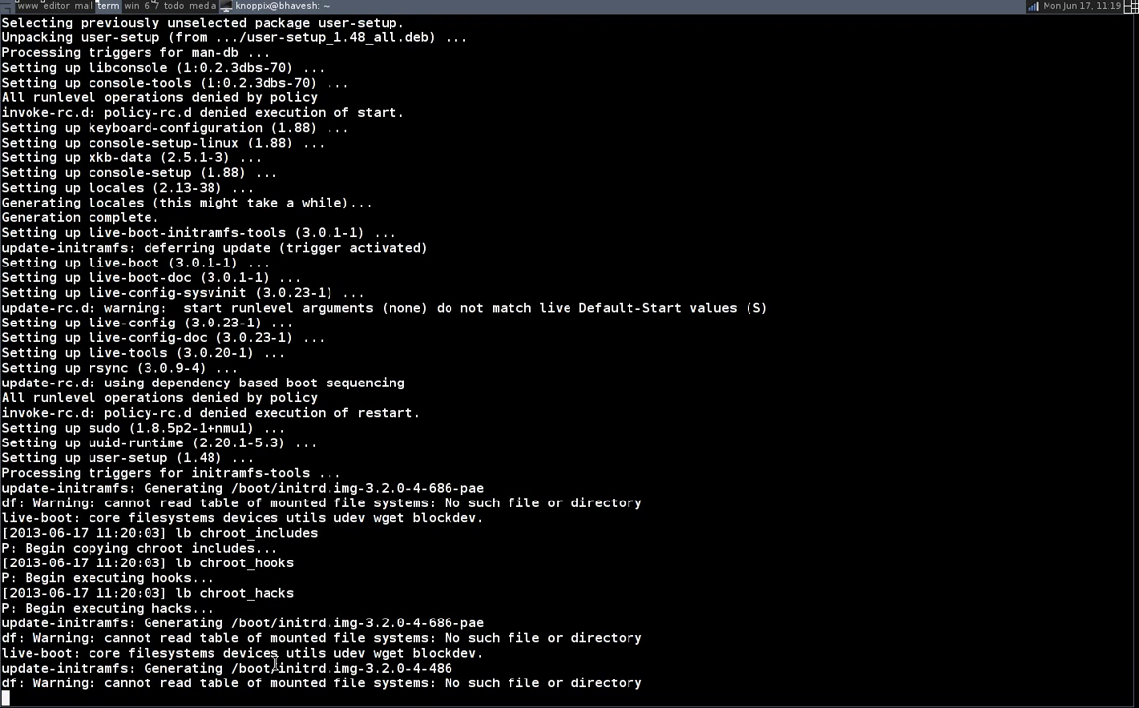
Step: Follow the output as mksquashfs produces a 156 MB xz-compressed filesystem.squashfs
{"action": "scroll", "scroll_direction": "down", "scroll_amount": 3}
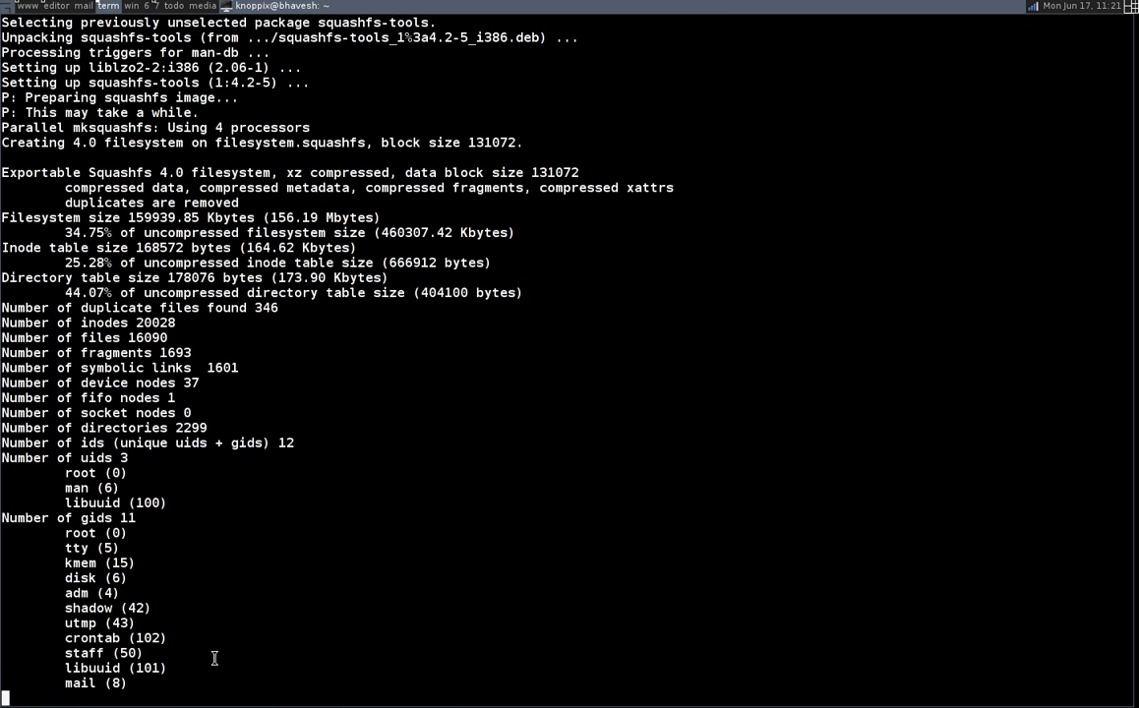
Step: Follow the output as xorriso writes binary.hybrid.iso, cleanup runs, and the prompt returns
{"action": "scroll", "scroll_direction": "down", "scroll_amount": 3}
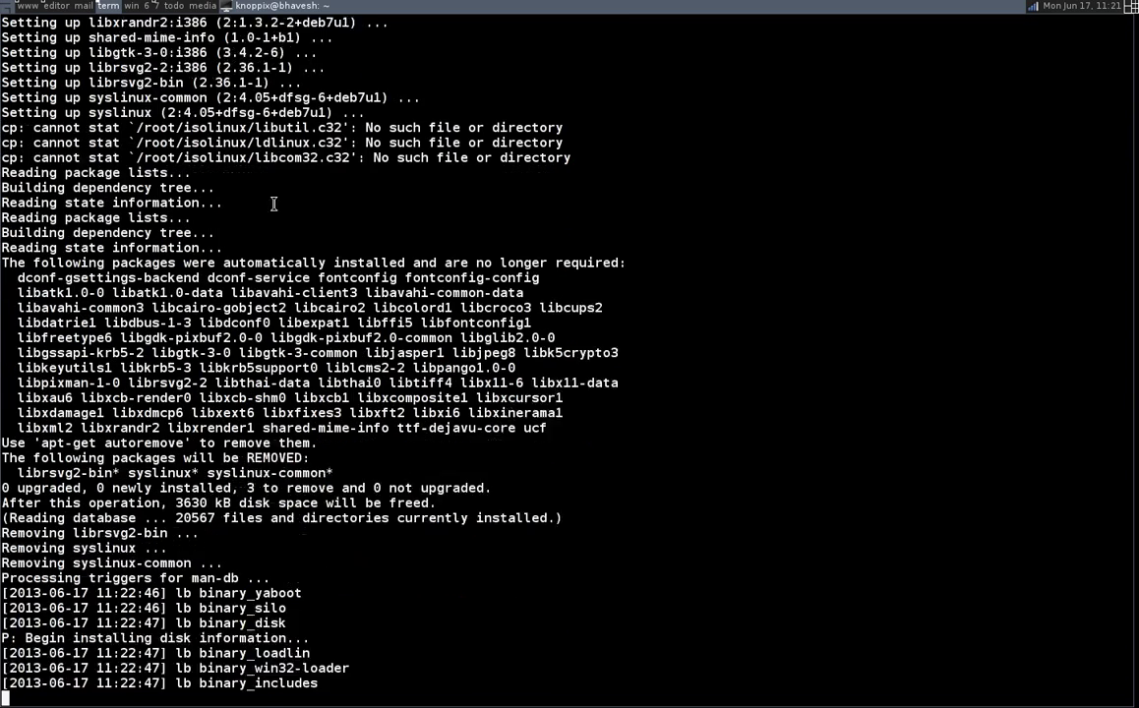
{"action": "scroll", "scroll_direction": "down", "scroll_amount": 3}
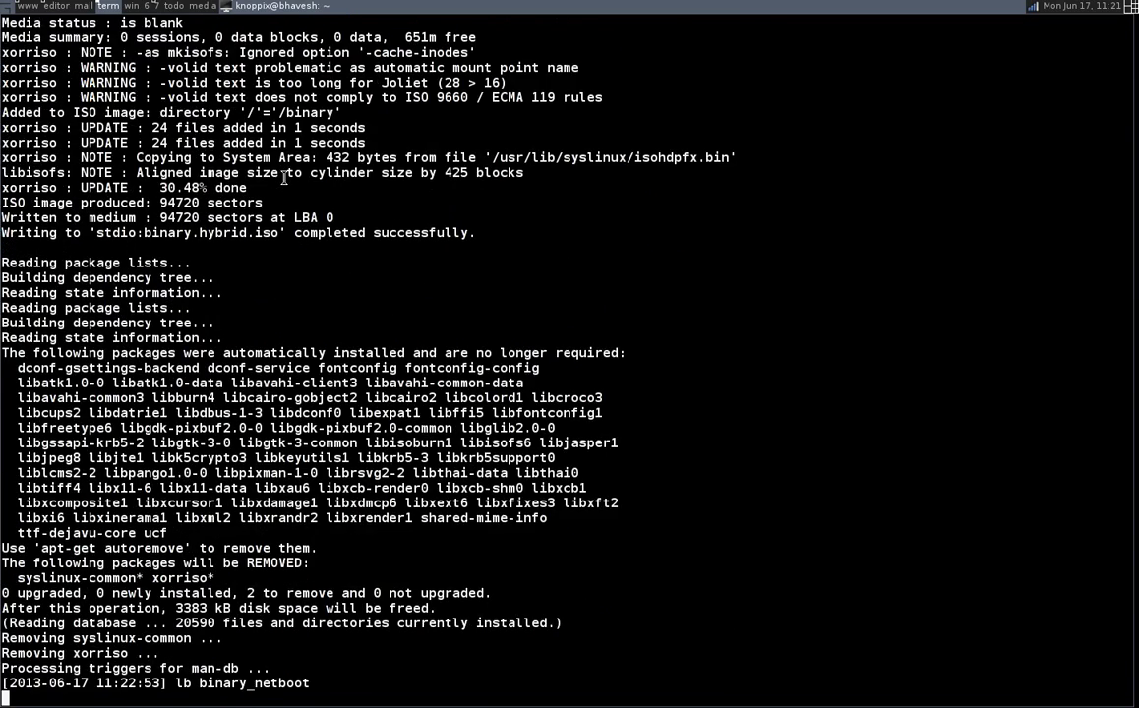
{"action": "scroll", "scroll_direction": "down", "scroll_amount": 3}
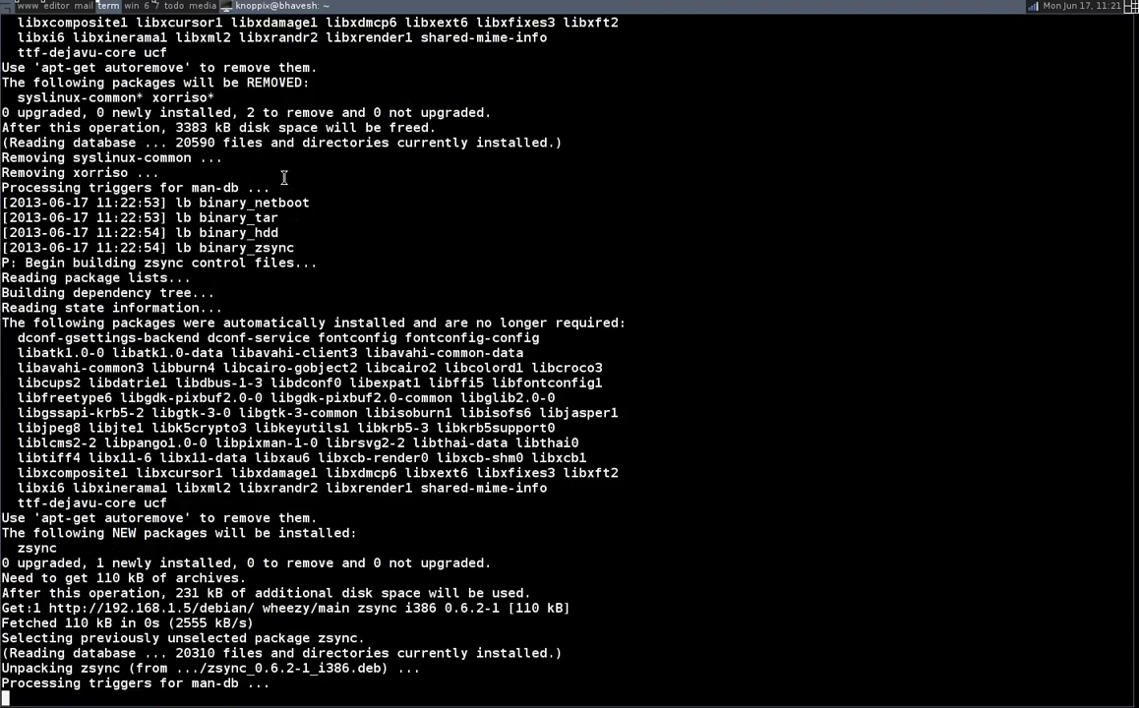
{"action": "scroll", "scroll_direction": "down", "scroll_amount": 3}
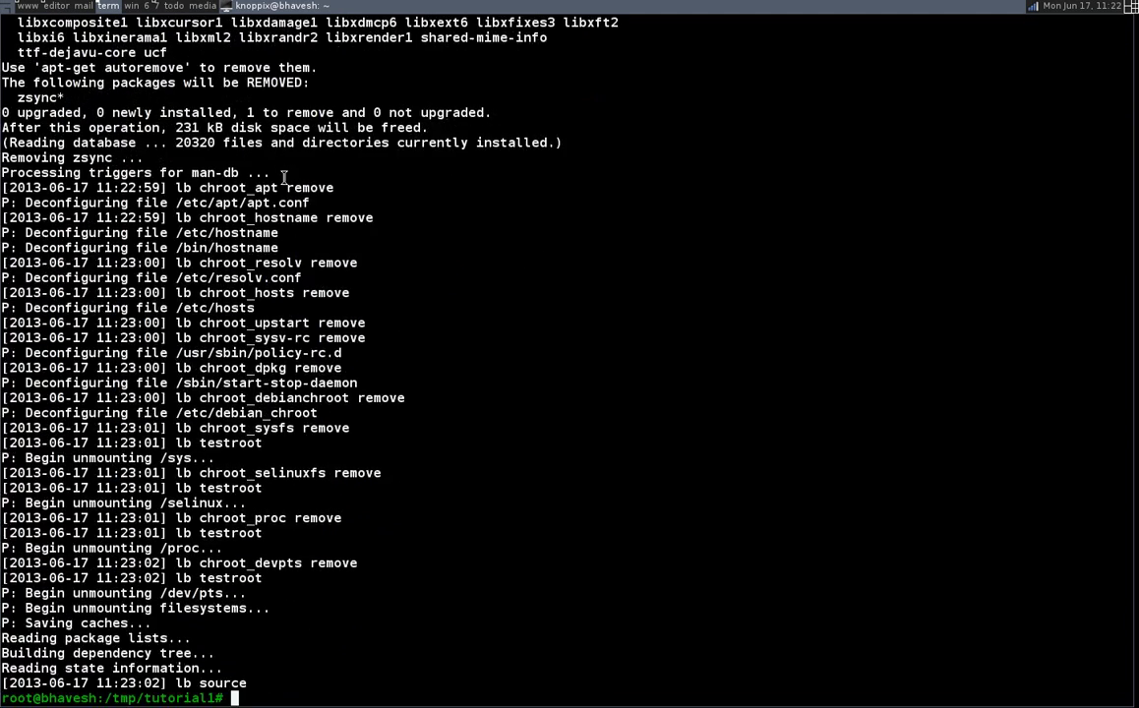
Step: List tutorial1 in detail, showing binary.hybrid.iso at about 194 MB plus zsync and build.log
{"action": "type", "text": "l"}
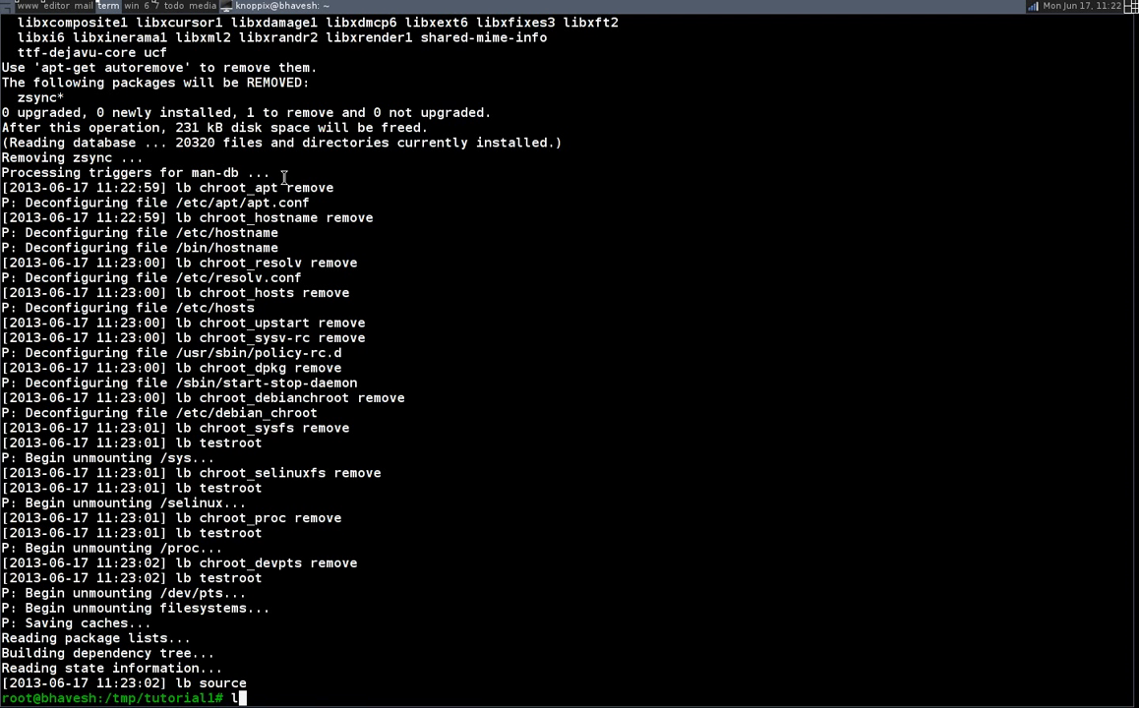
{"action": "type", "text": "s"}
{"action": "type", "text": "ls -al"}
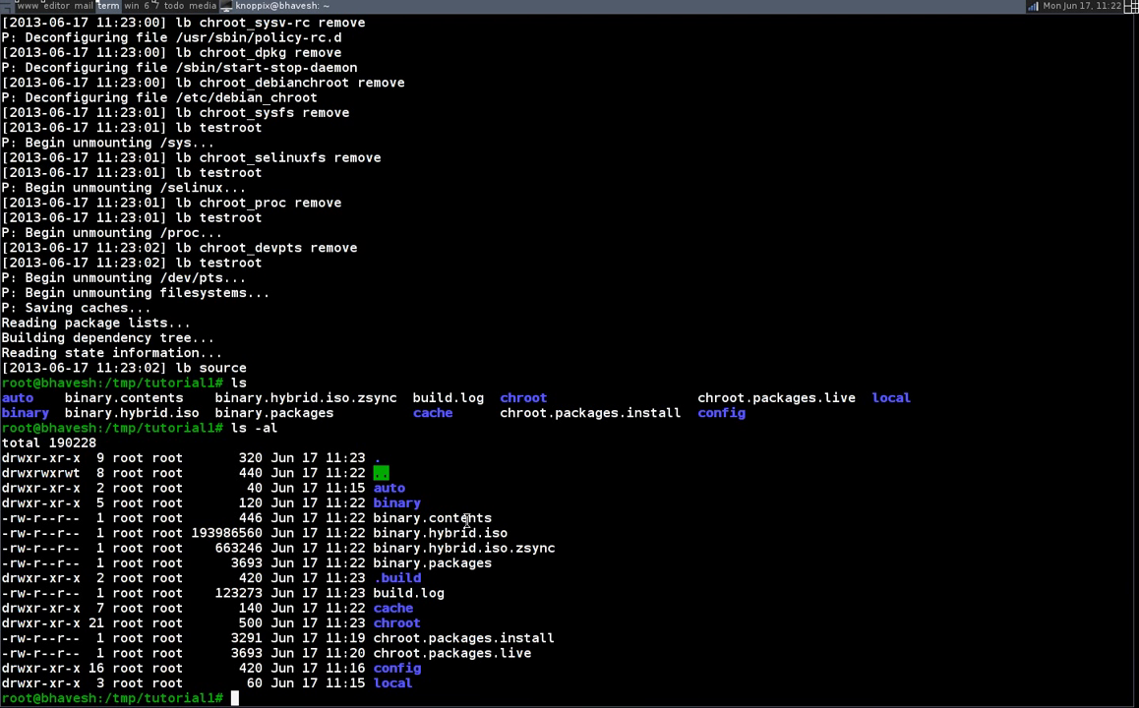
{"action": "mouse_move", "coordinate": [474, 524]}
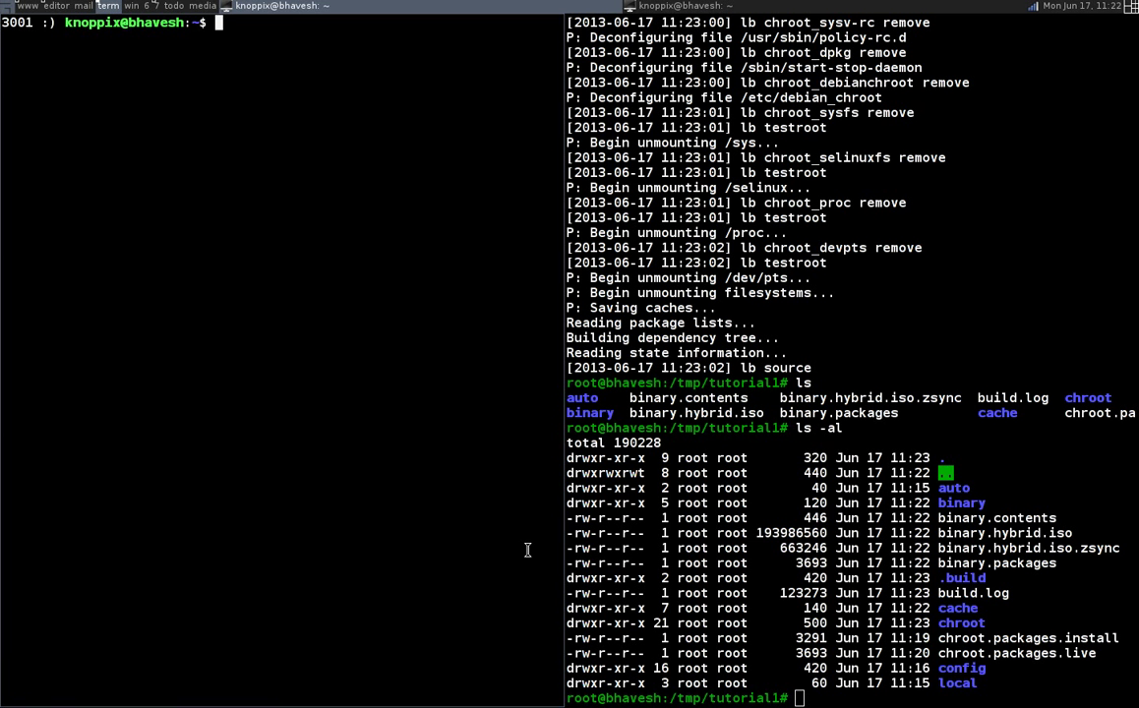
Step: Enter /tmp/tutorial1, chmod ugo+rwx binary.hybrid.iso, and recall the qemu boot command
{"action": "type", "text": "cd /tmp/"}
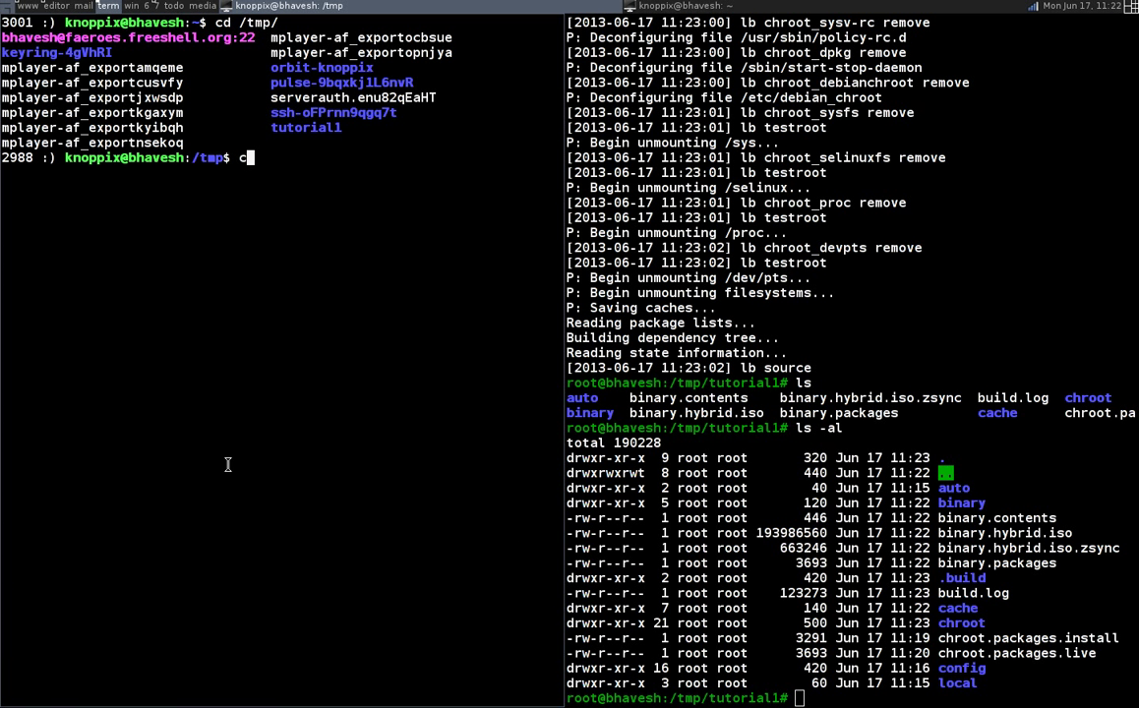
{"action": "type", "text": "cd tutorial1/"}
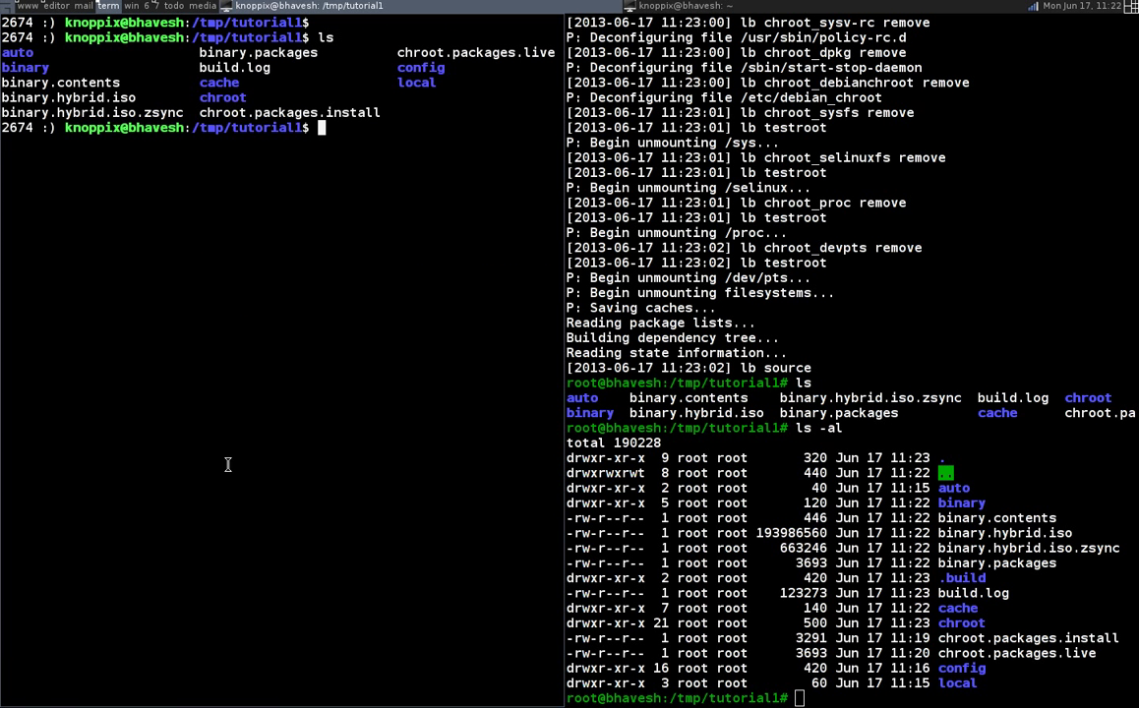
{"action": "mouse_move", "coordinate": [336, 578]}
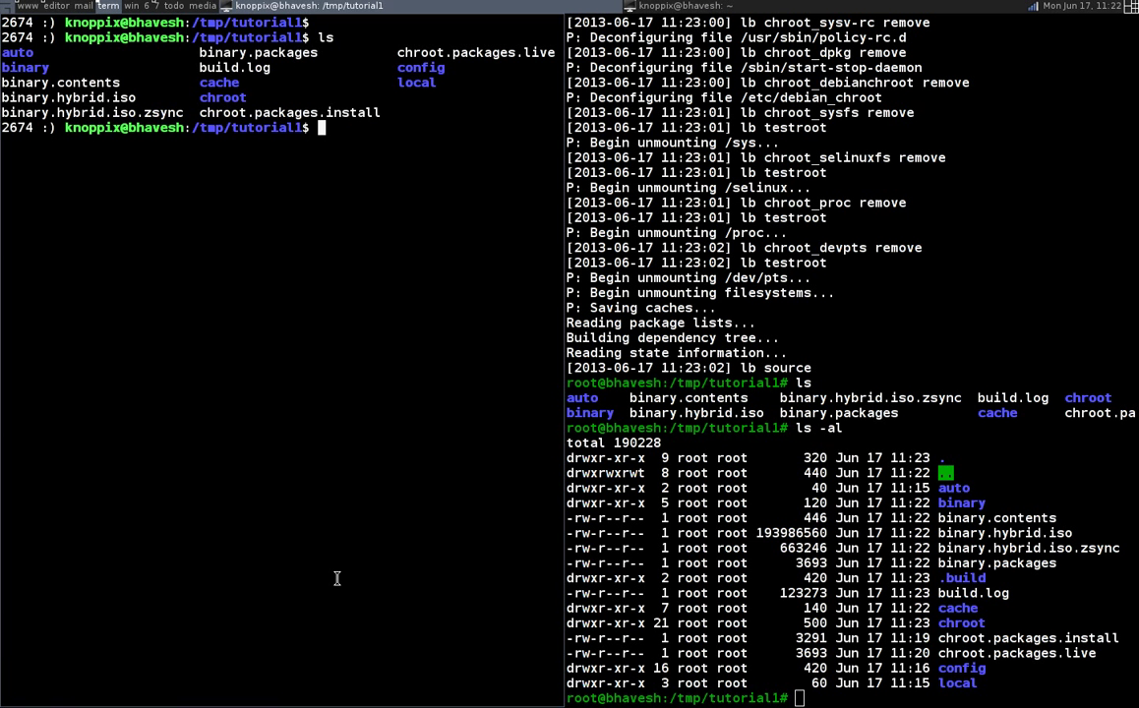
{"action": "type", "text": "chmod ugo+"}
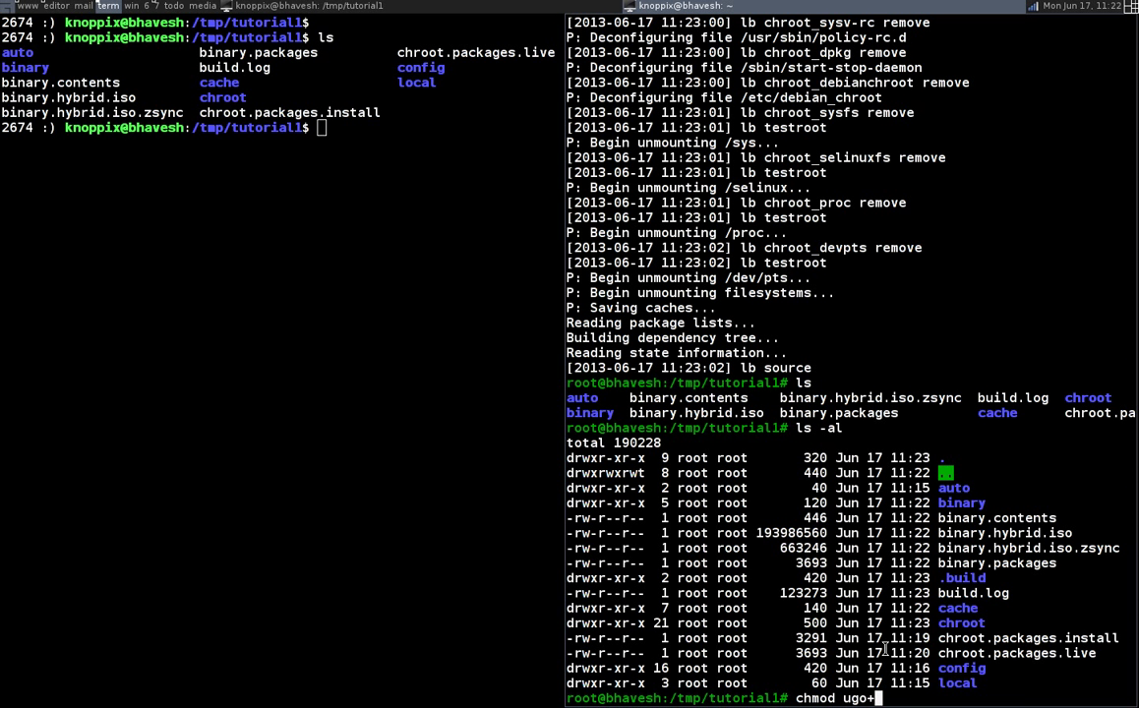
{"action": "type", "text": "rwx"}
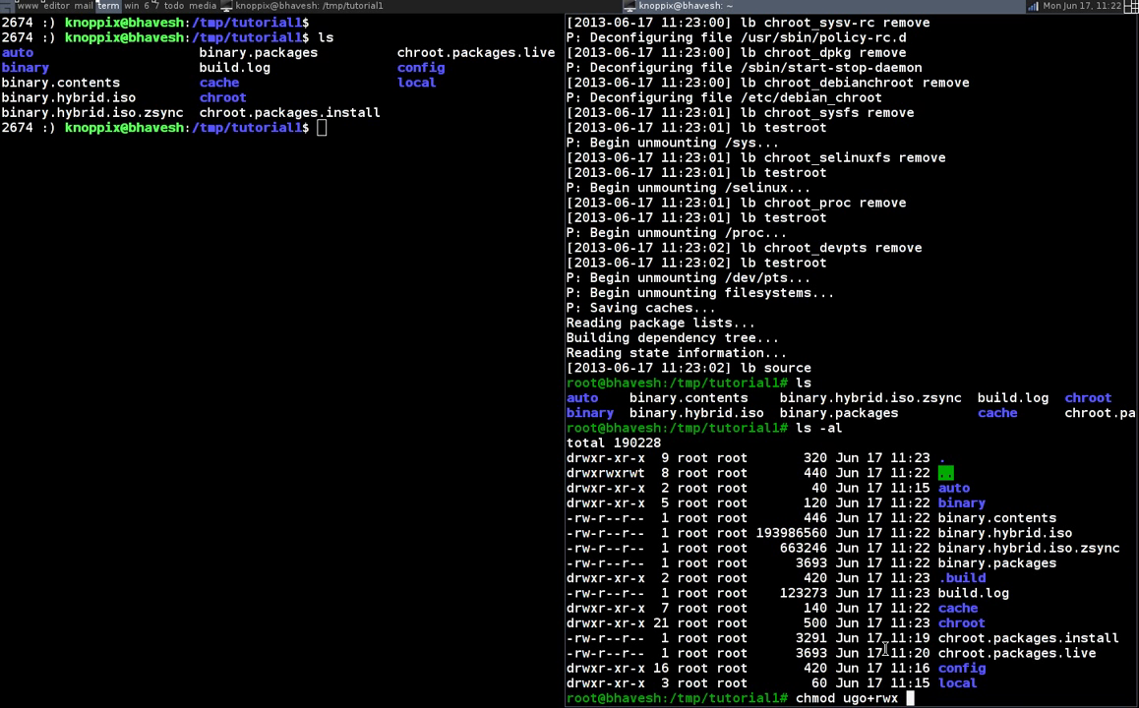
{"action": "type", "text": "binary.hybrid.iso"}
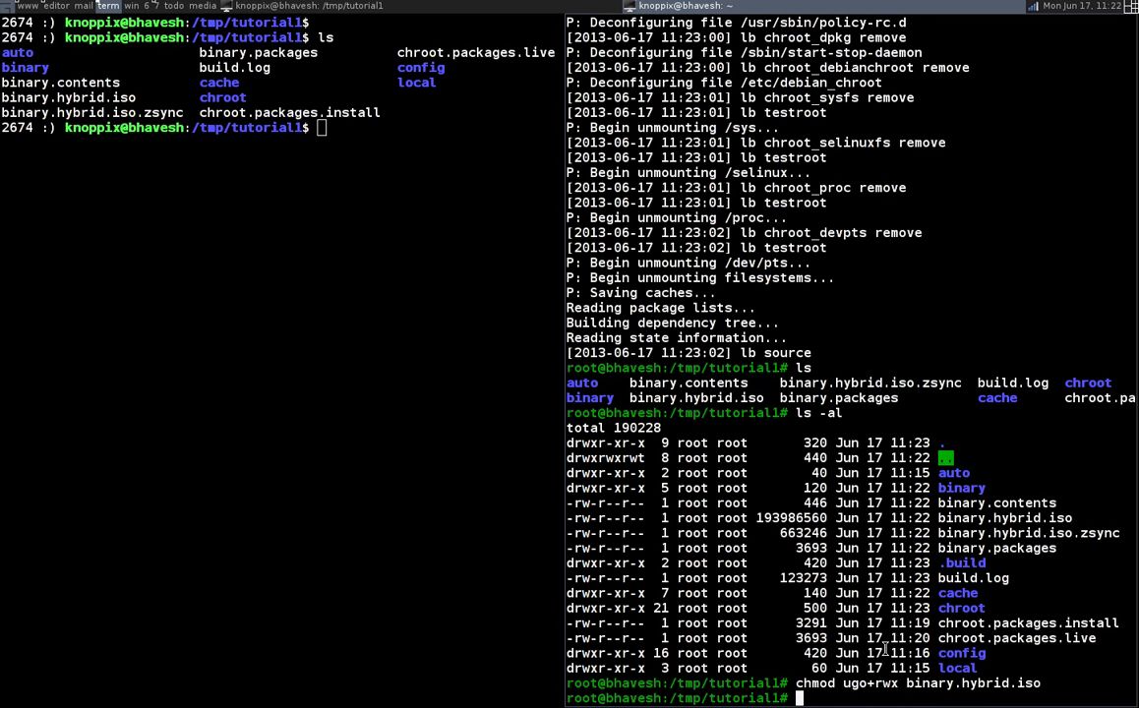
{"action": "key", "text": "ctrl+r"}
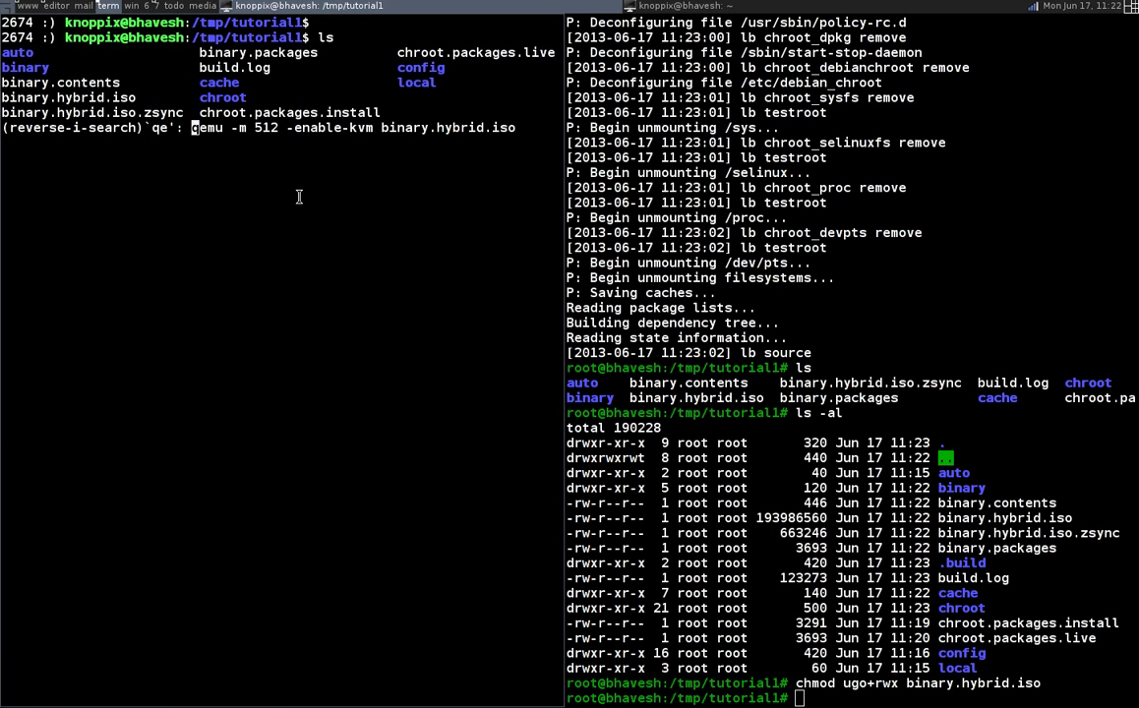
{"action": "mouse_move", "coordinate": [198, 110]}
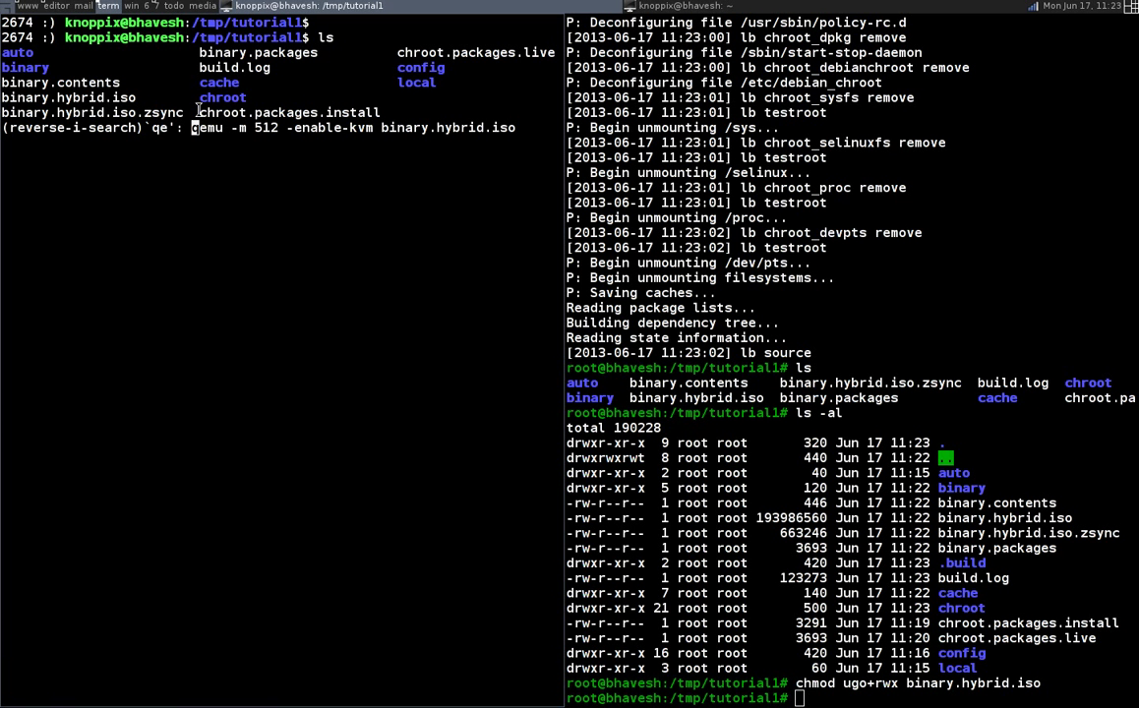
Step: Launch binary.hybrid.iso in QEMU with 512 MB memory and KVM
{"action": "key", "text": "Return"}
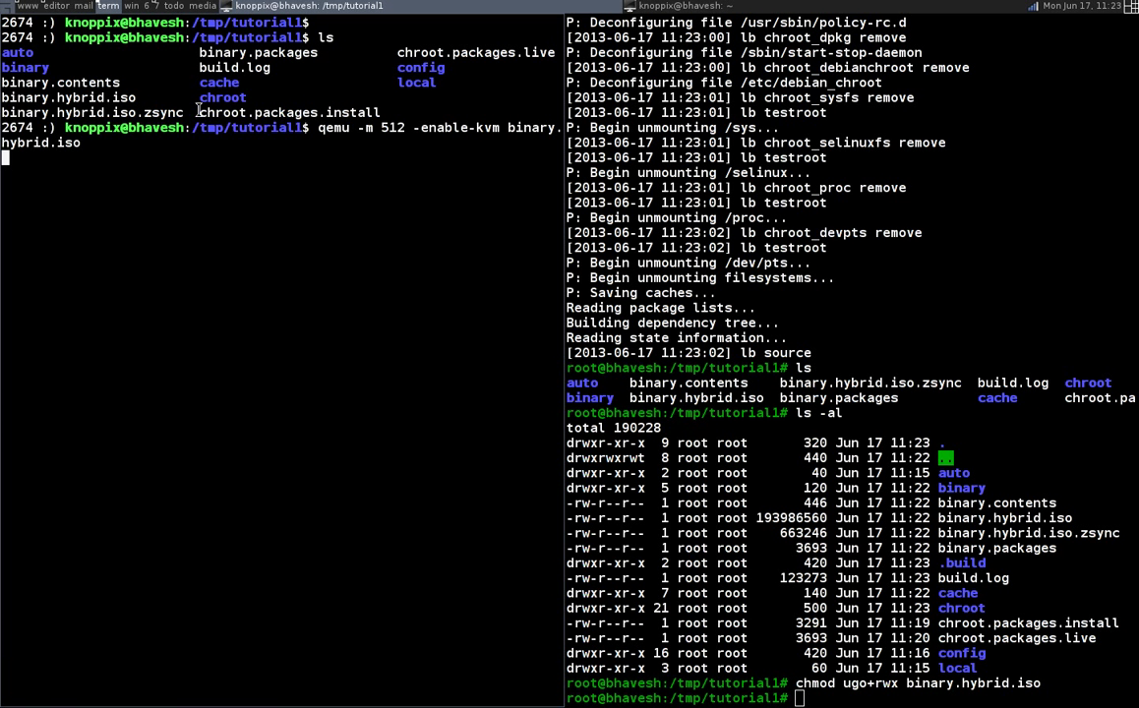
{"action": "mouse_move", "coordinate": [202, 113]}
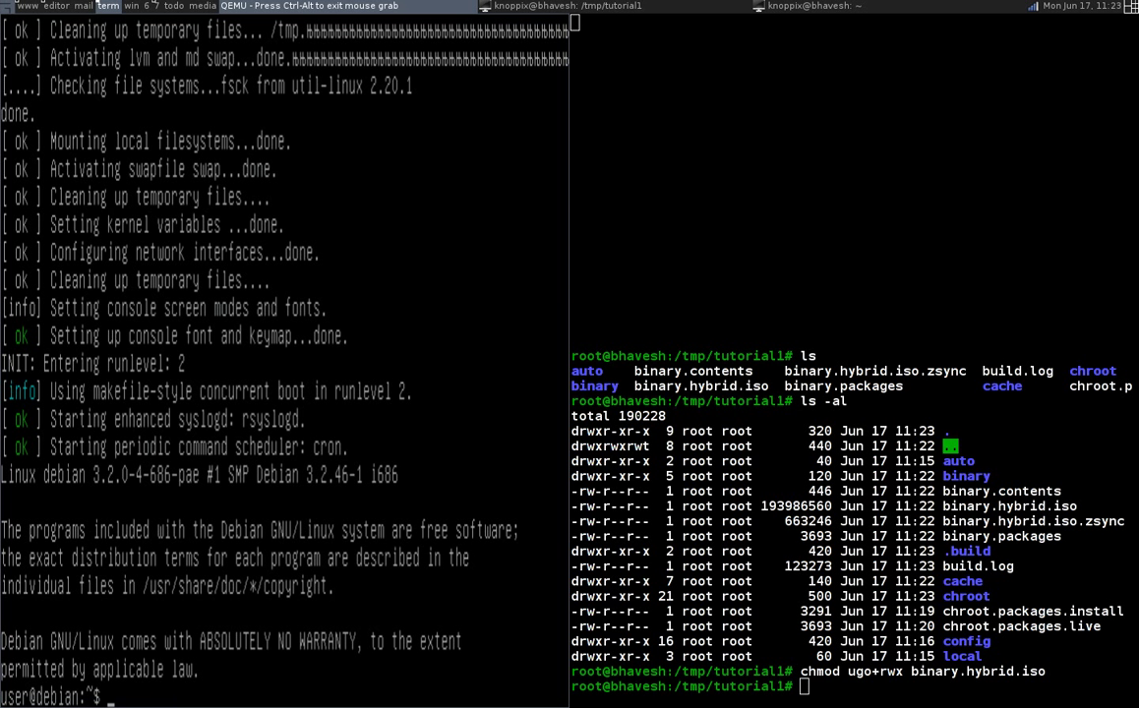
{"action": "mouse_move", "coordinate": [168, 135]}
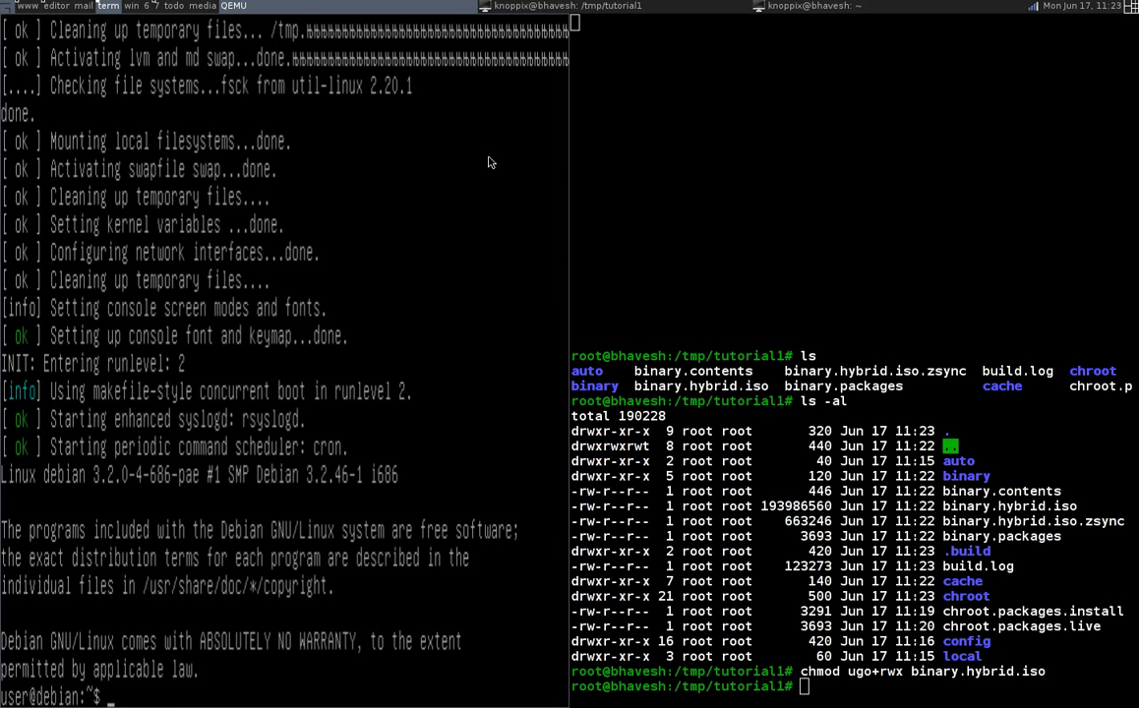
{"action": "mouse_move", "coordinate": [250, 474]}
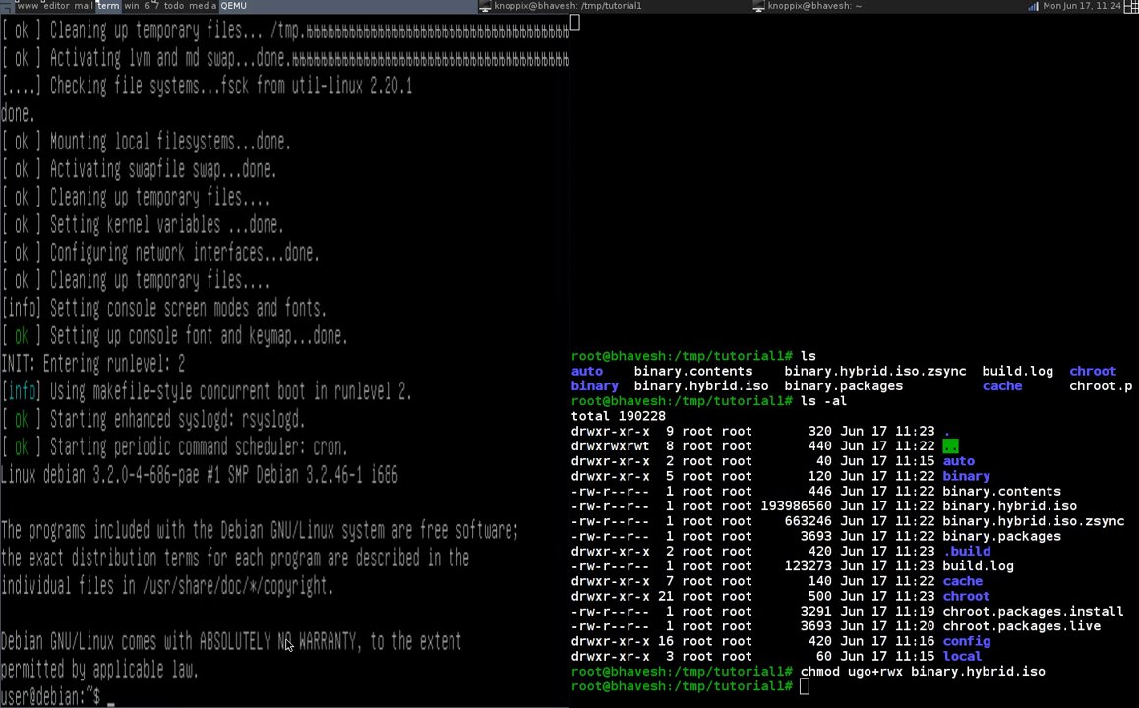
{"action": "mouse_move", "coordinate": [448, 362]}
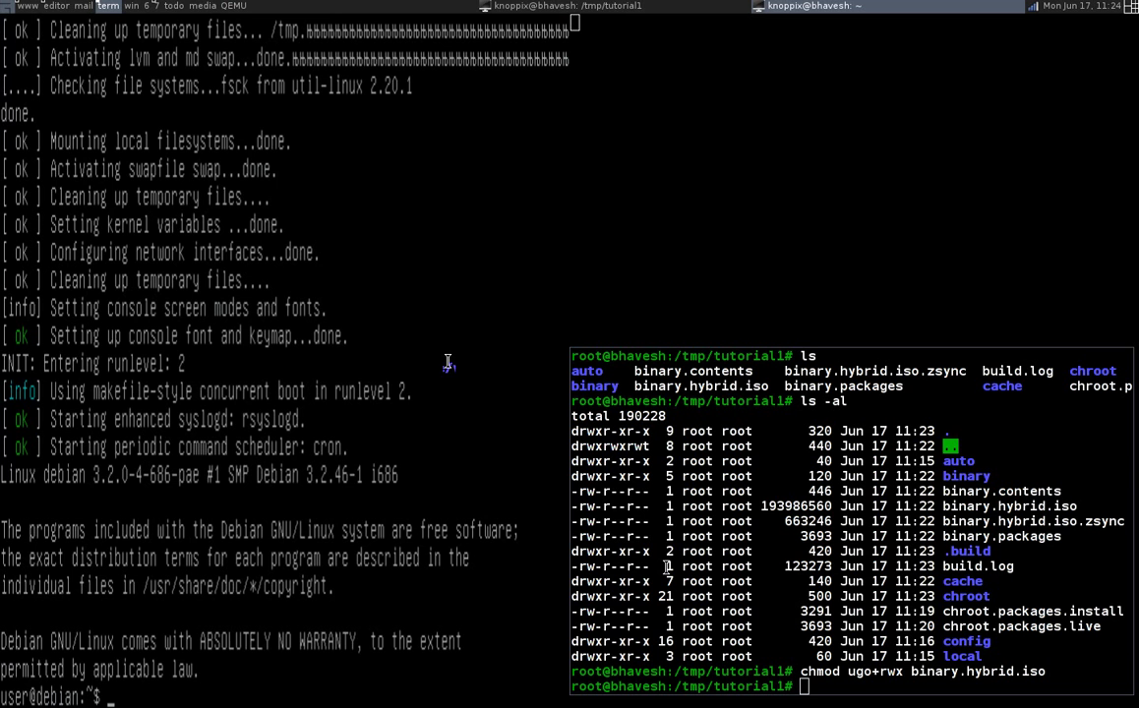